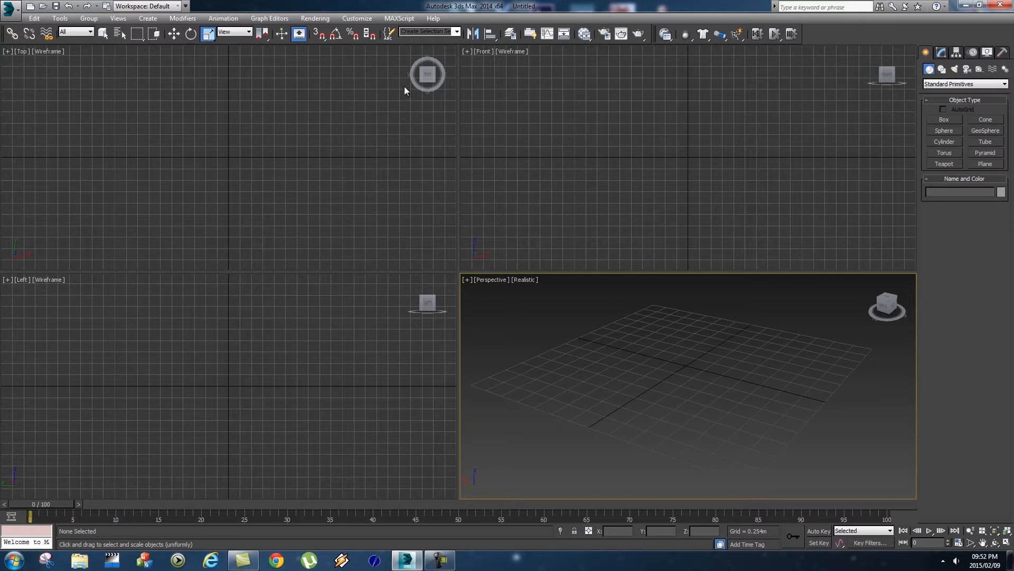
mouse_move(495, 13)
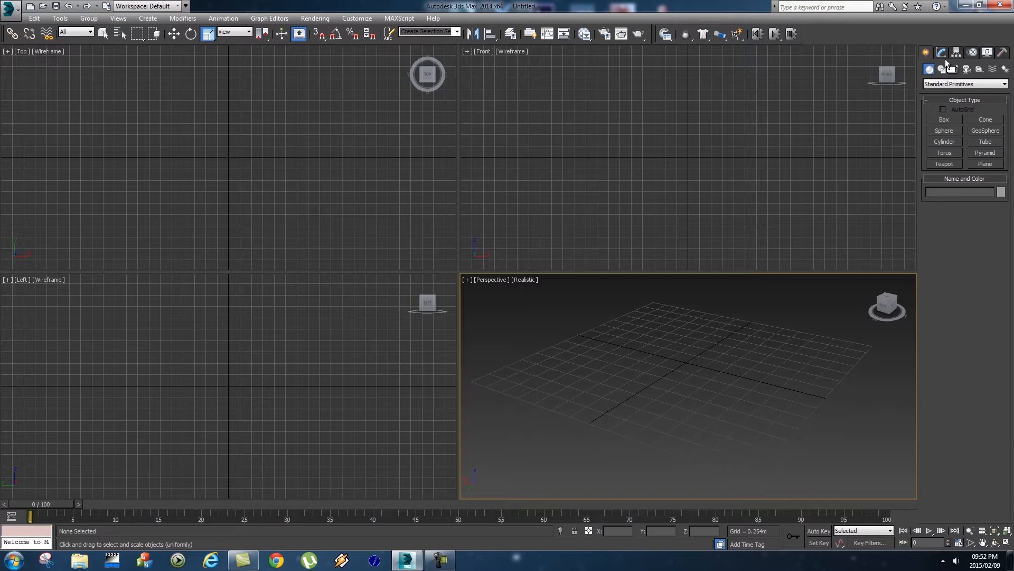
Create a Box and drag out a flat yellow platform in the Top viewport.
left_click(943, 120)
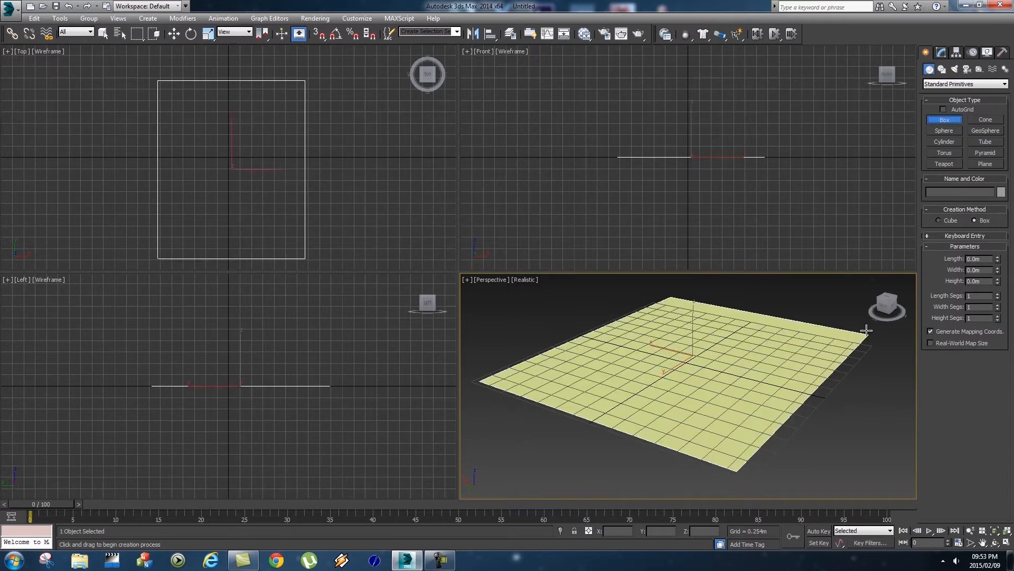
left_click_drag(867, 330, 683, 352)
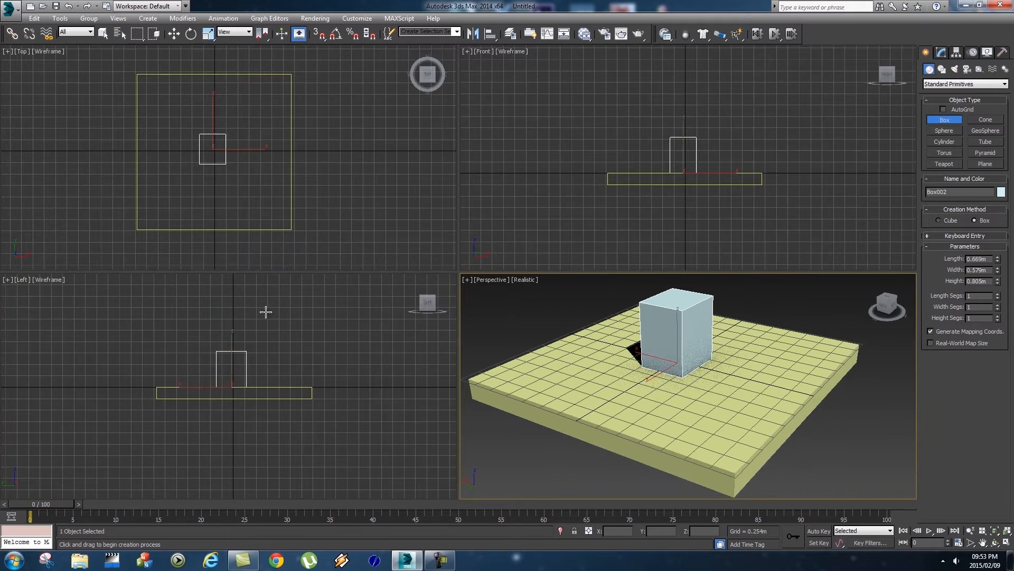
mouse_move(495, 286)
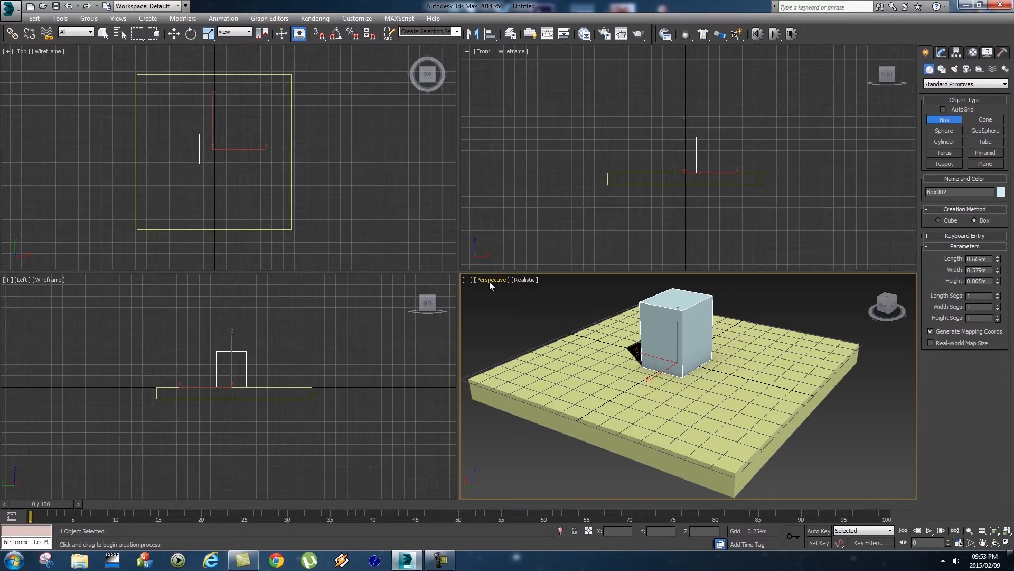
Switch the Perspective viewport to Top, then back to Perspective.
right_click(491, 280)
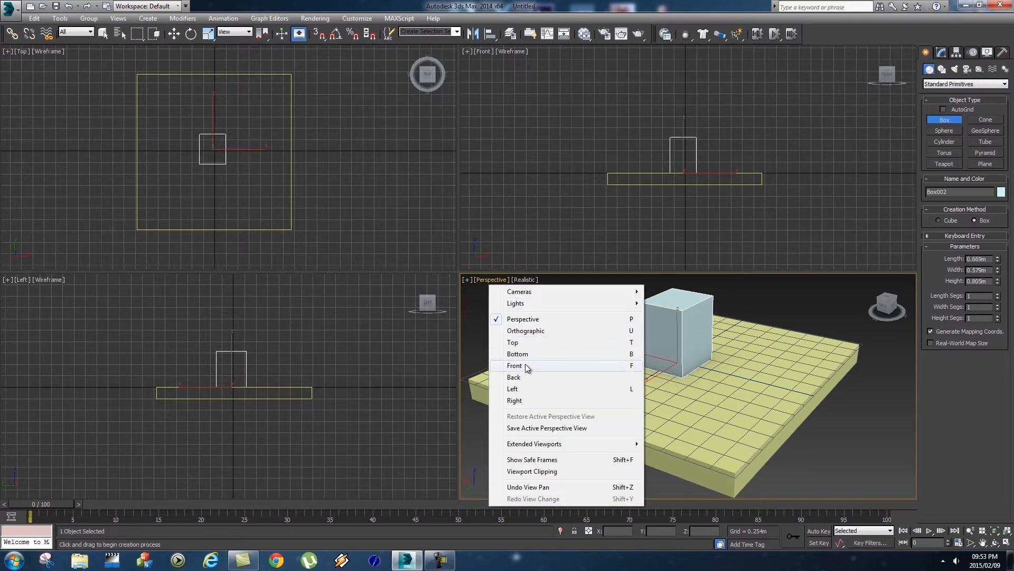
left_click(518, 354)
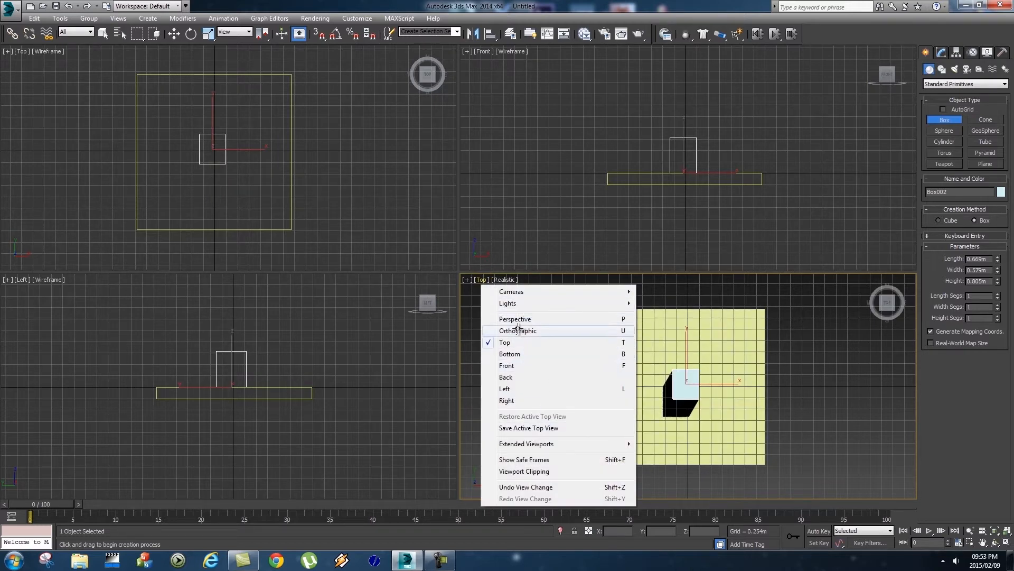
left_click(514, 318)
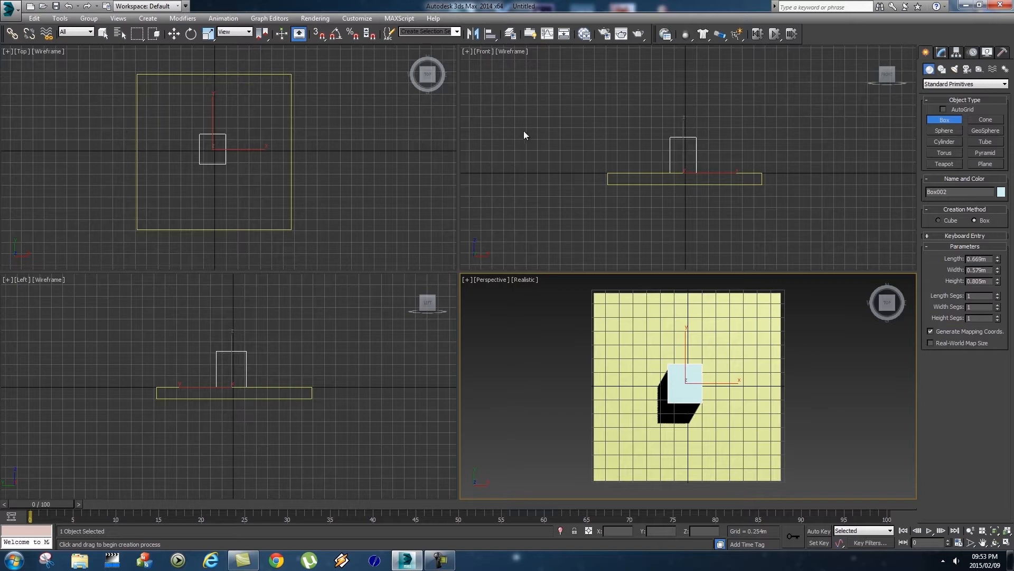
Swap the views, turning the Front viewport into Top and the Top viewport into Front.
left_click(482, 52)
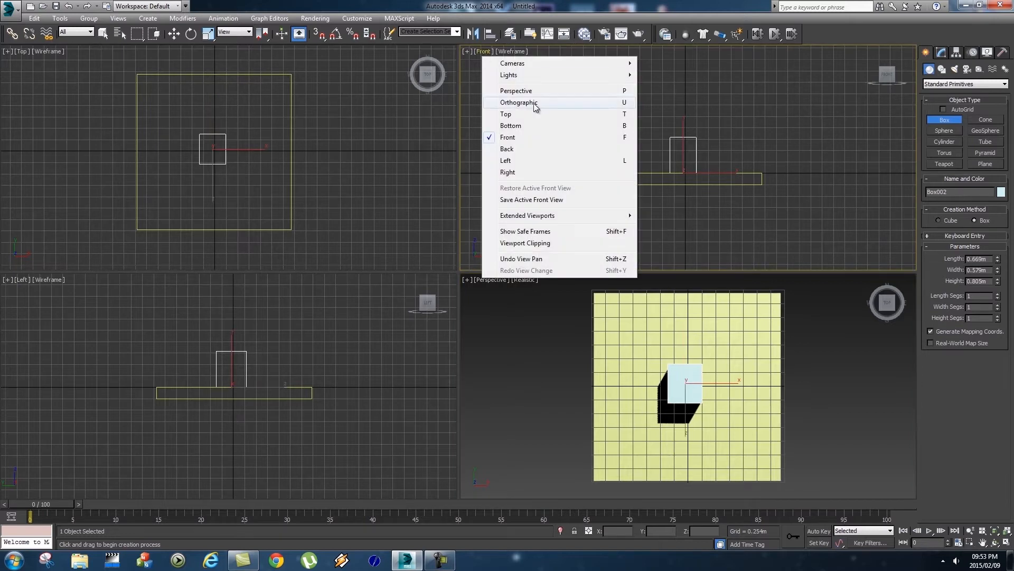
left_click(506, 114)
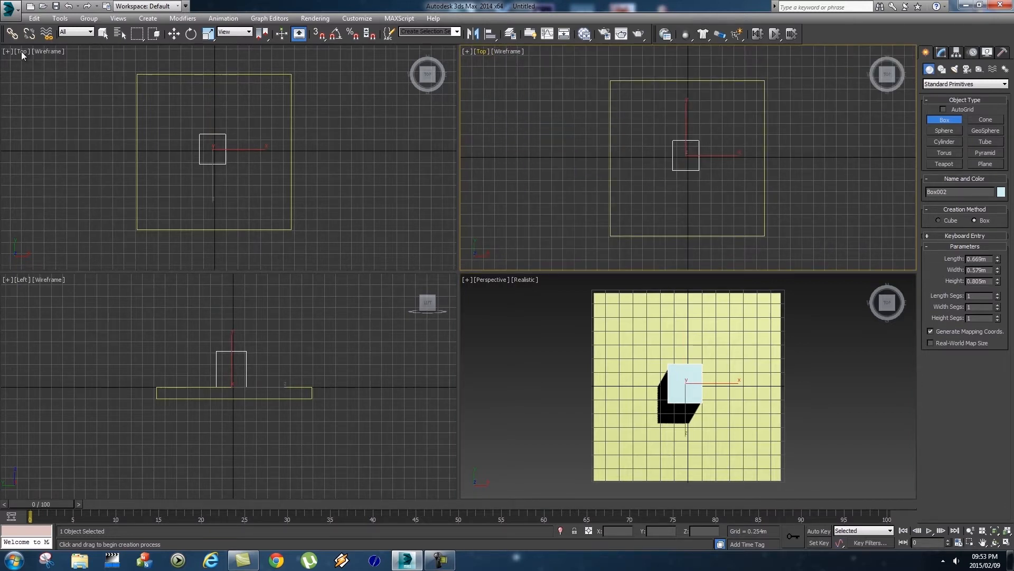
left_click(23, 51)
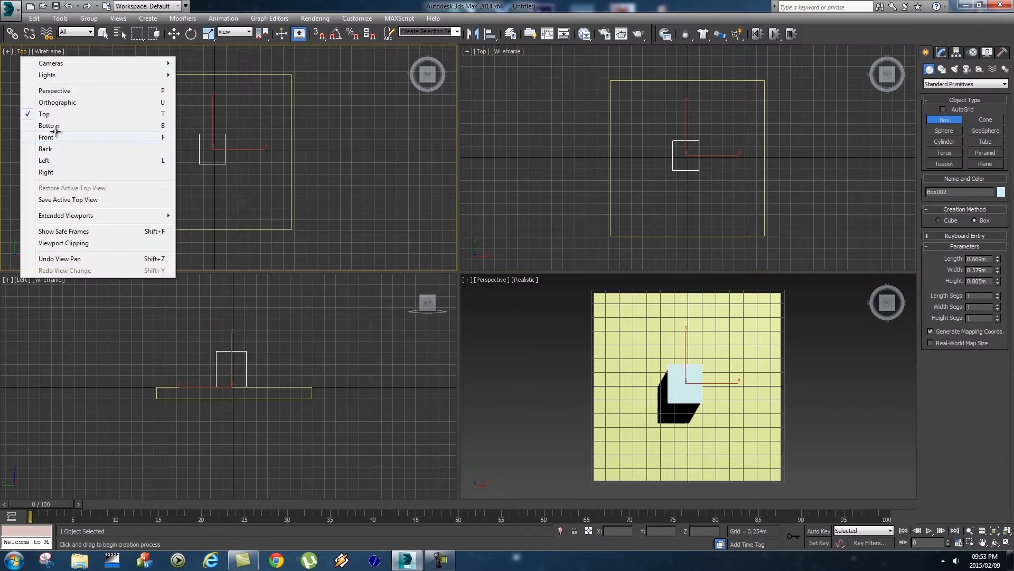
left_click(46, 136)
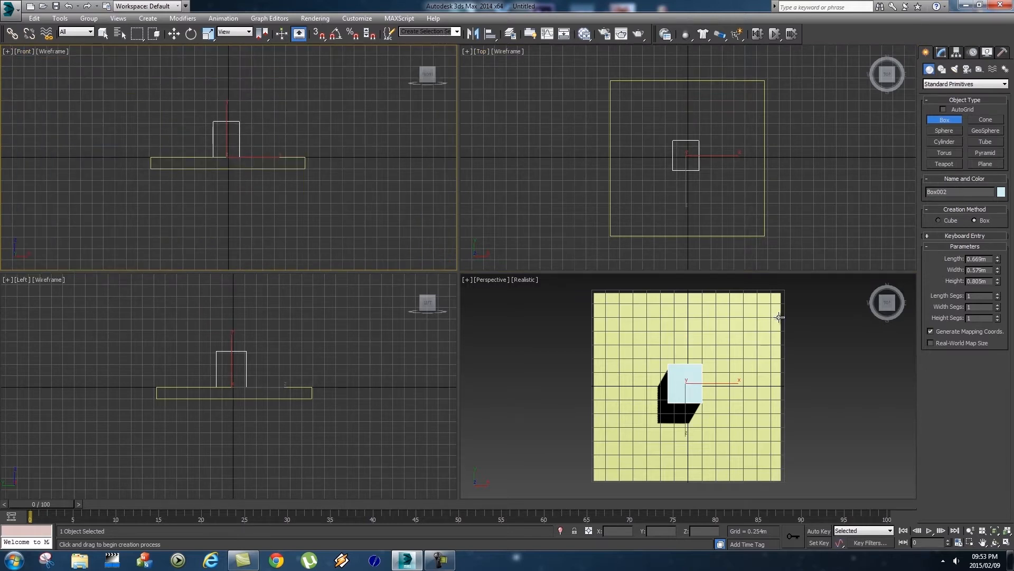
mouse_move(388, 246)
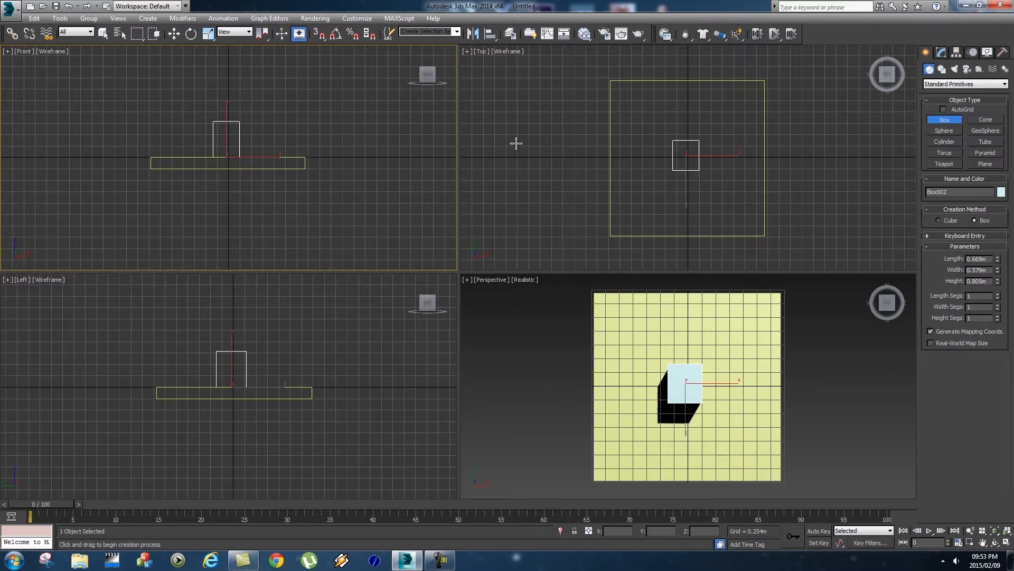
mouse_move(539, 340)
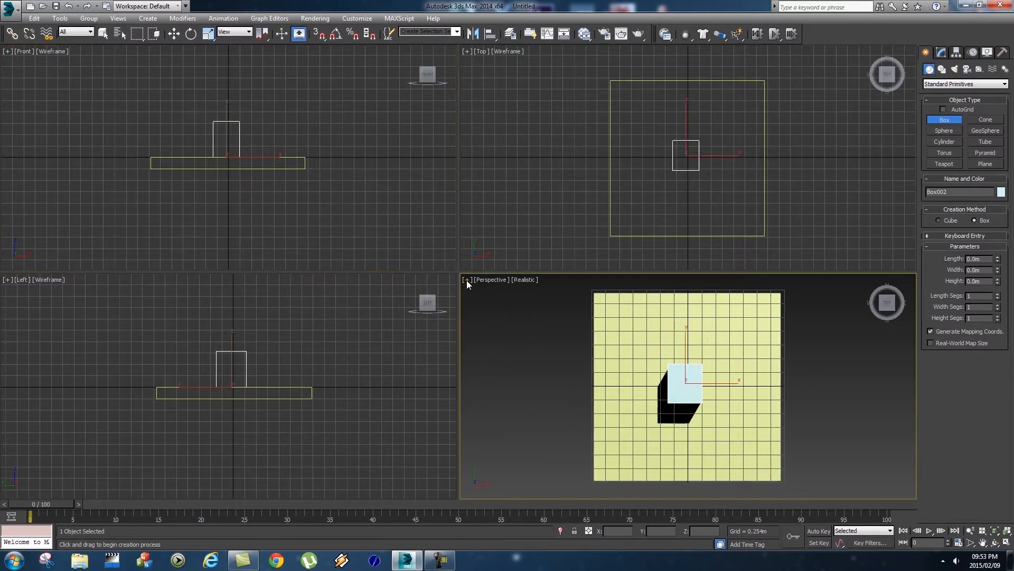
left_click(465, 279)
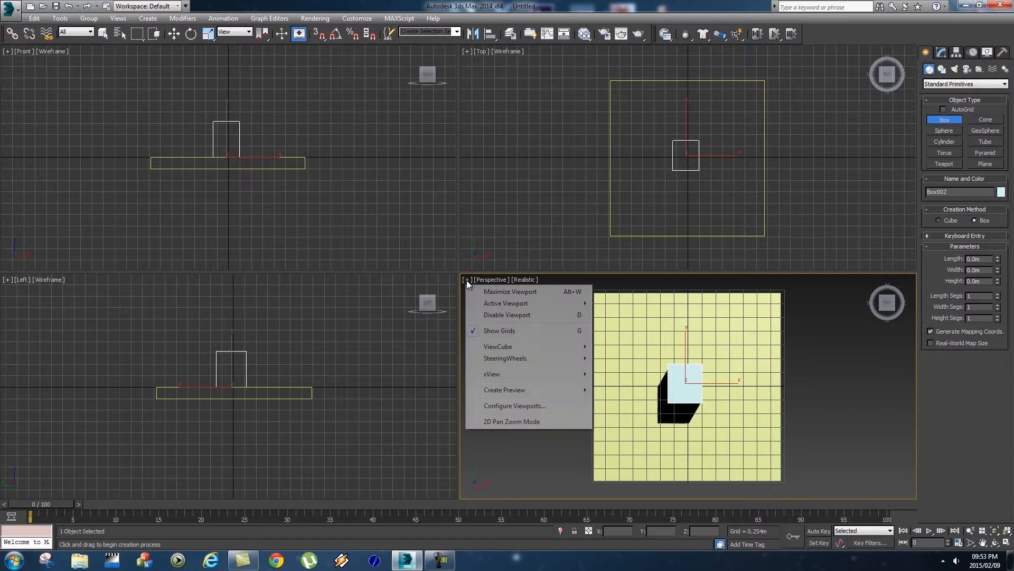
left_click(511, 292)
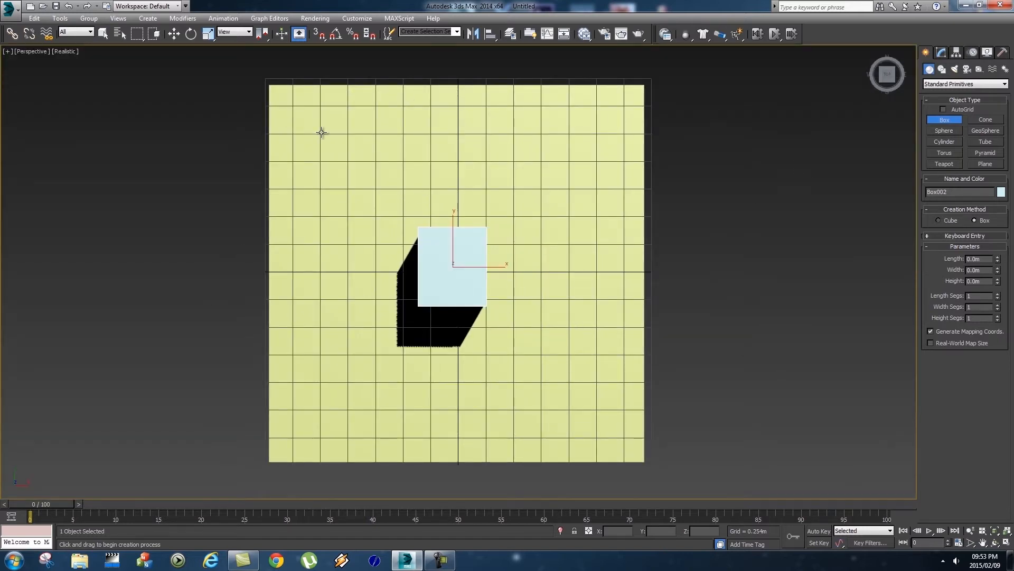
mouse_move(334, 216)
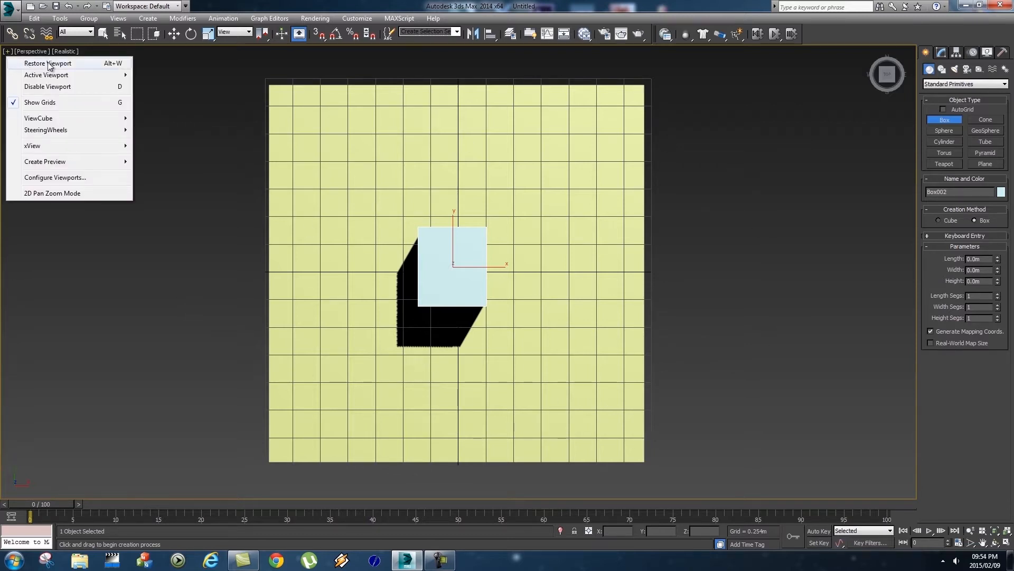
left_click(46, 63)
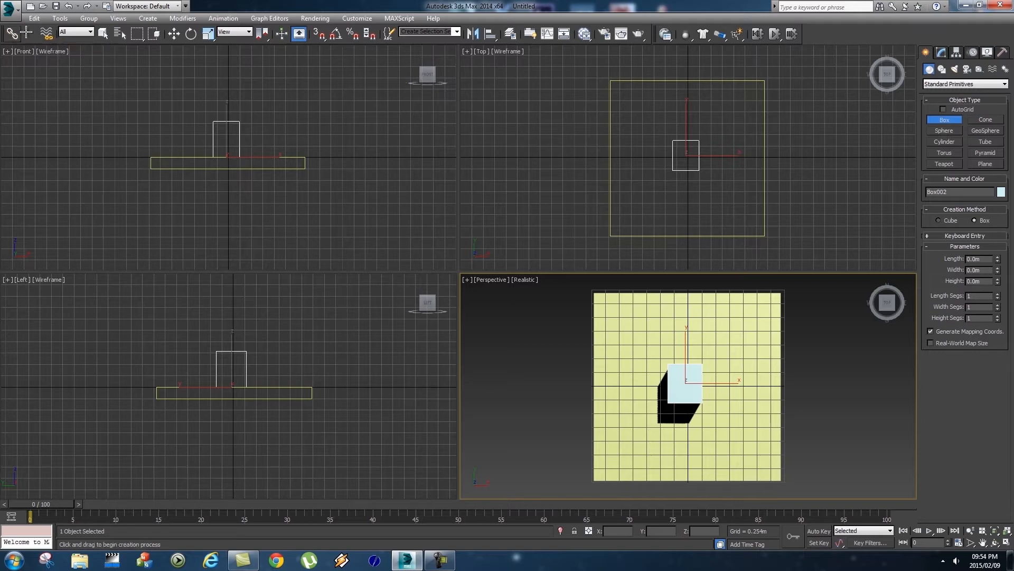
mouse_move(173, 33)
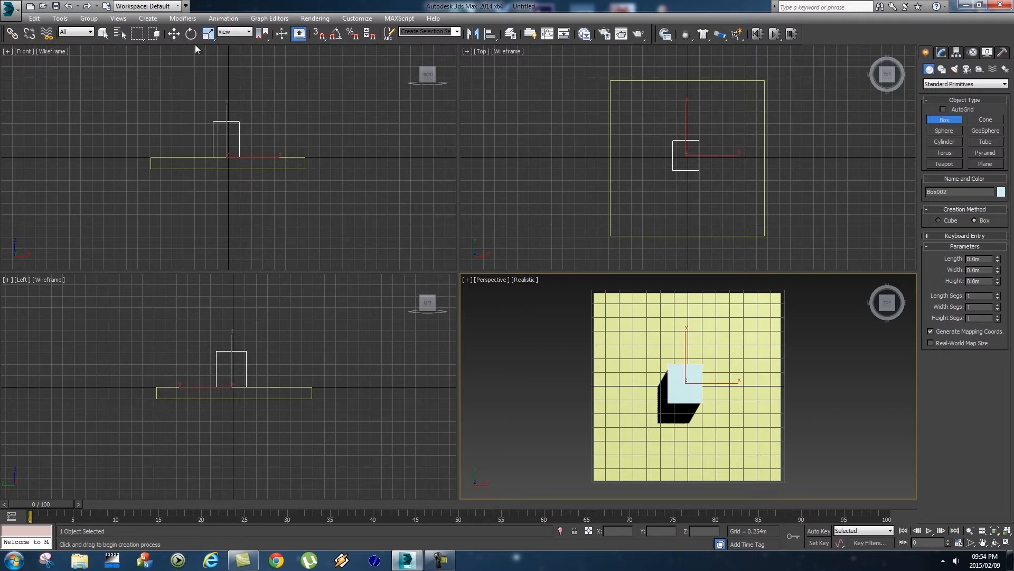
mouse_move(173, 34)
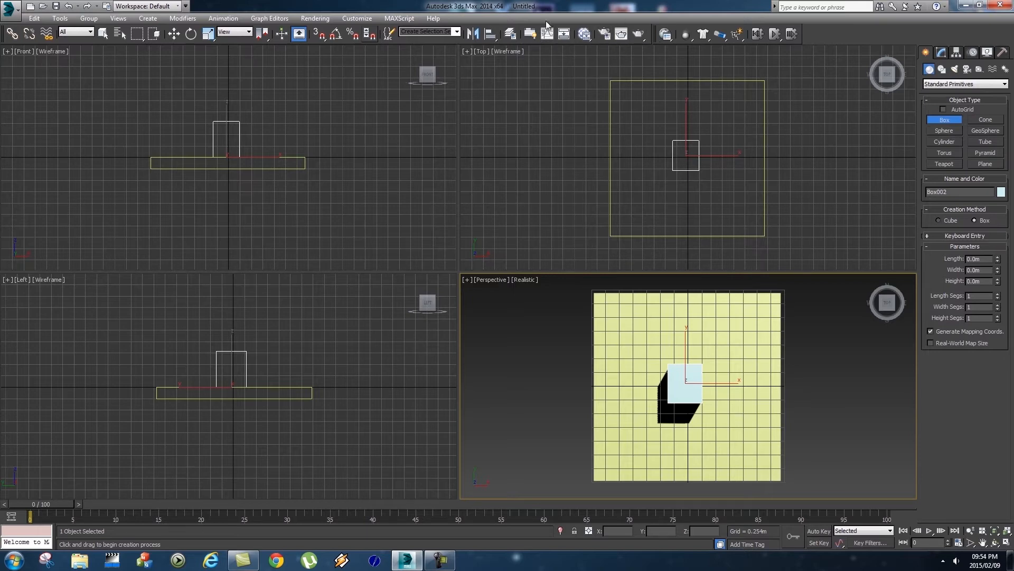
mouse_move(540, 34)
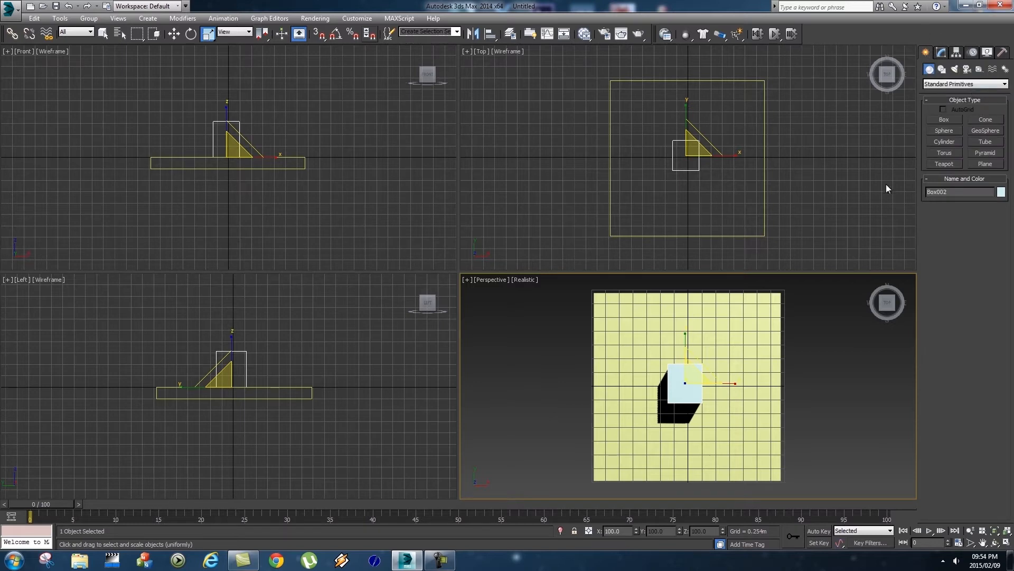
mouse_move(921, 199)
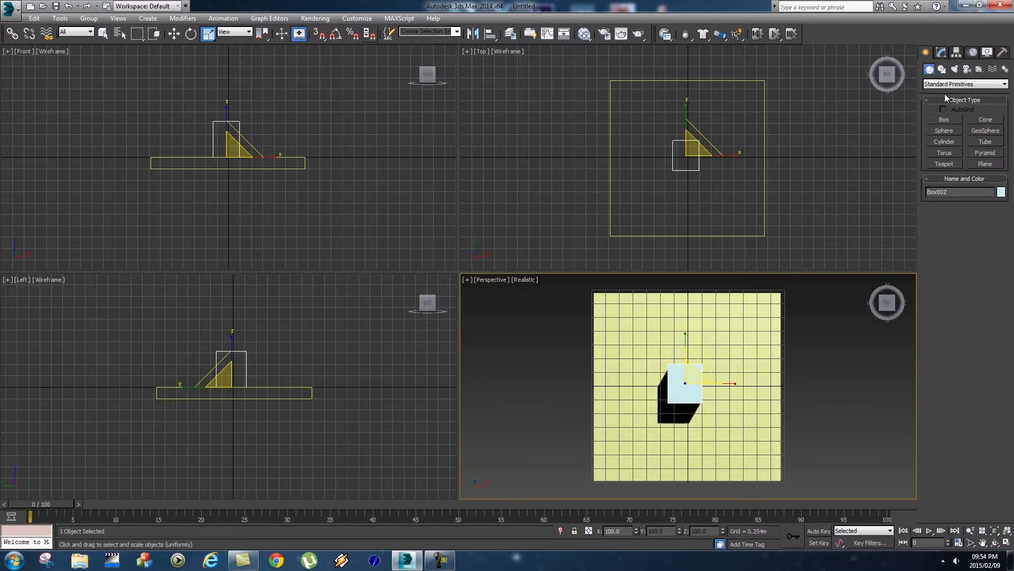
View Box002's parameters in the Modify panel, then return to the Create panel.
left_click(942, 53)
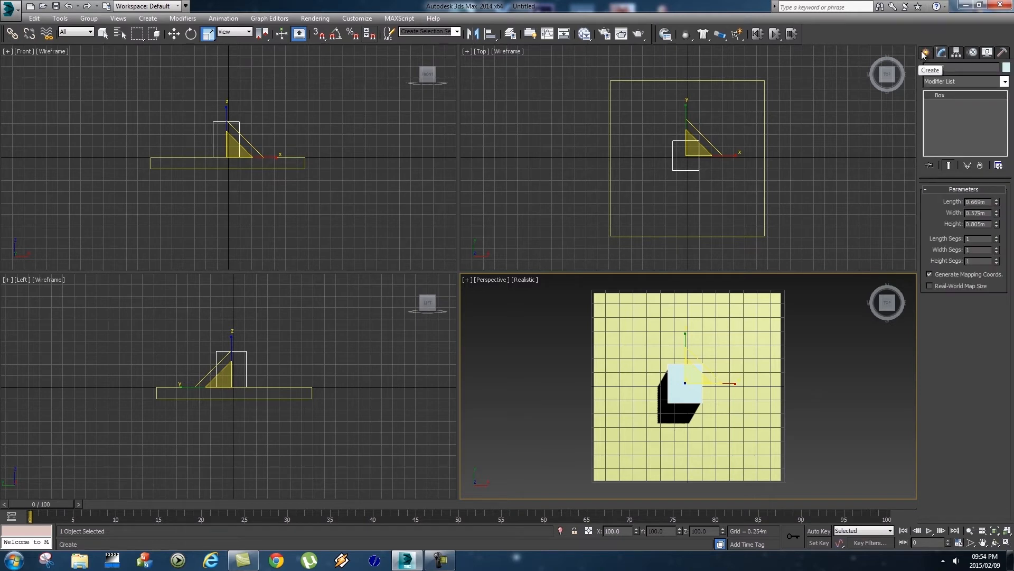
left_click(925, 52)
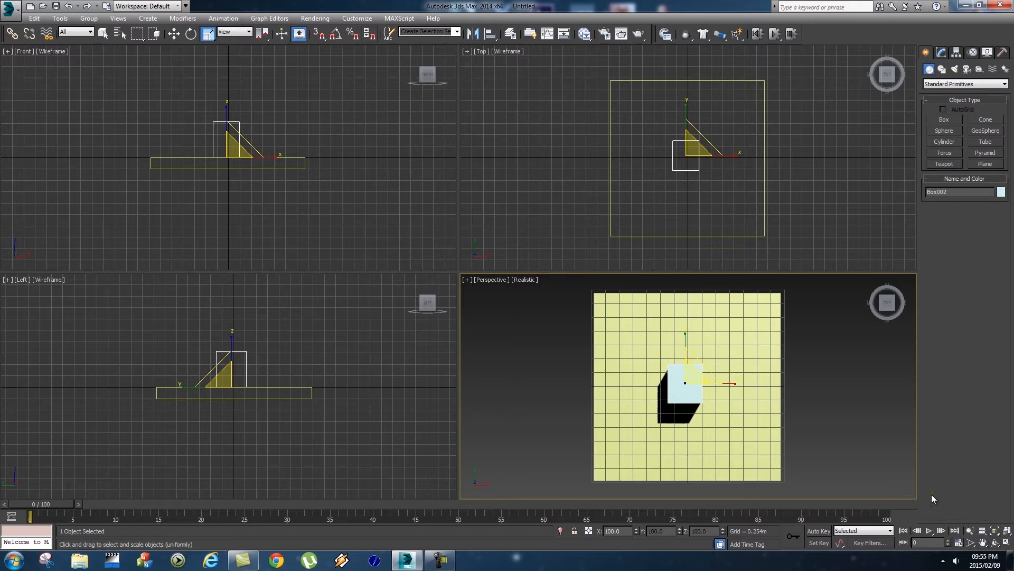
In Time Configuration, try the Film, Custom, NTSC and PAL frame rates.
left_click(963, 542)
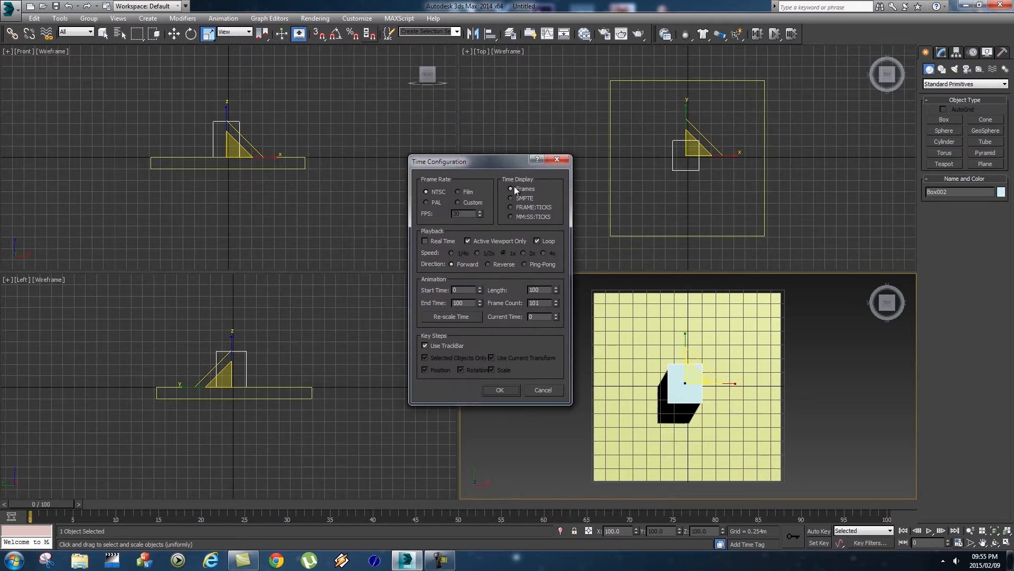
mouse_move(508, 295)
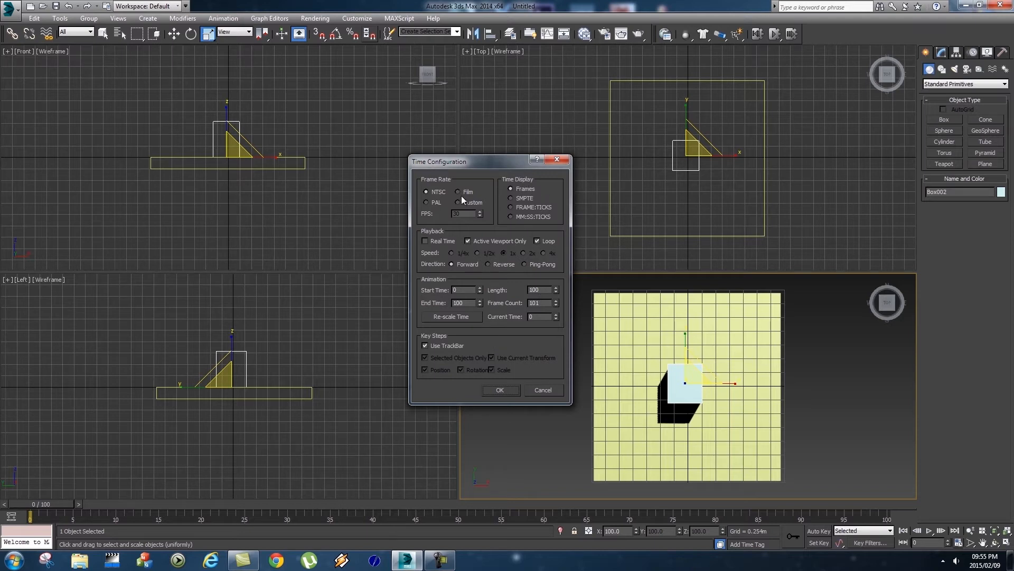
mouse_move(432, 210)
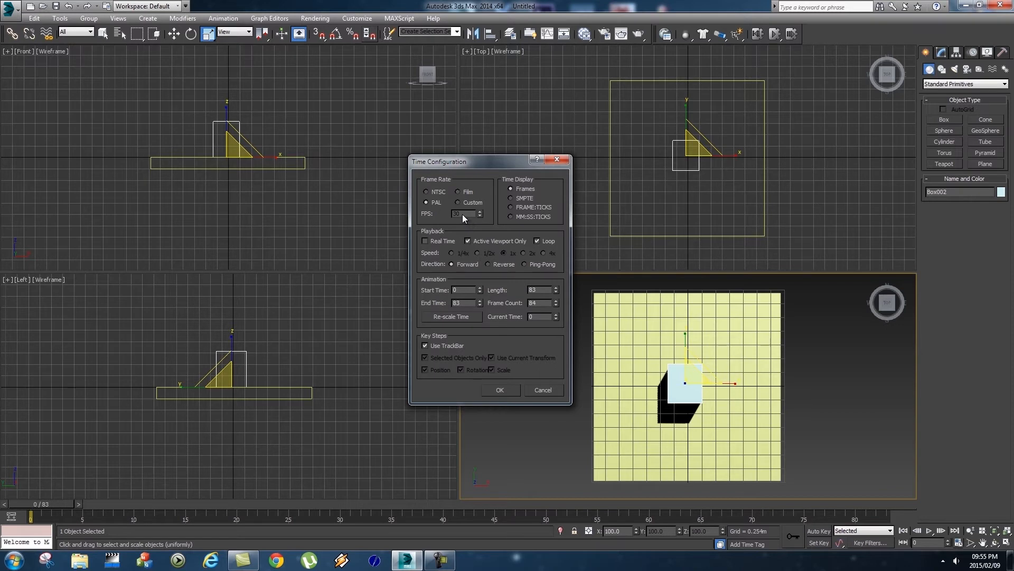
mouse_move(619, 390)
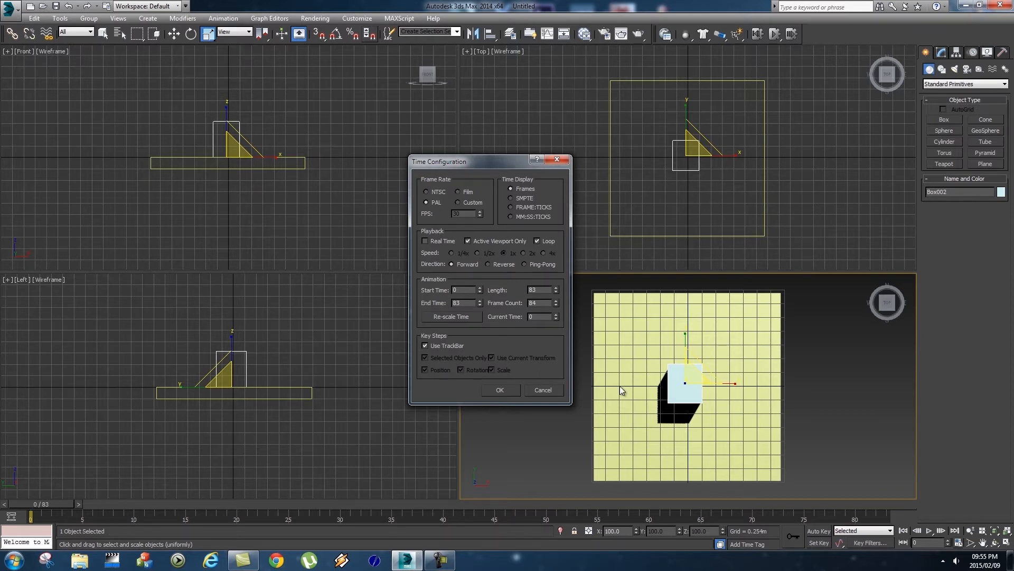
left_click(459, 191)
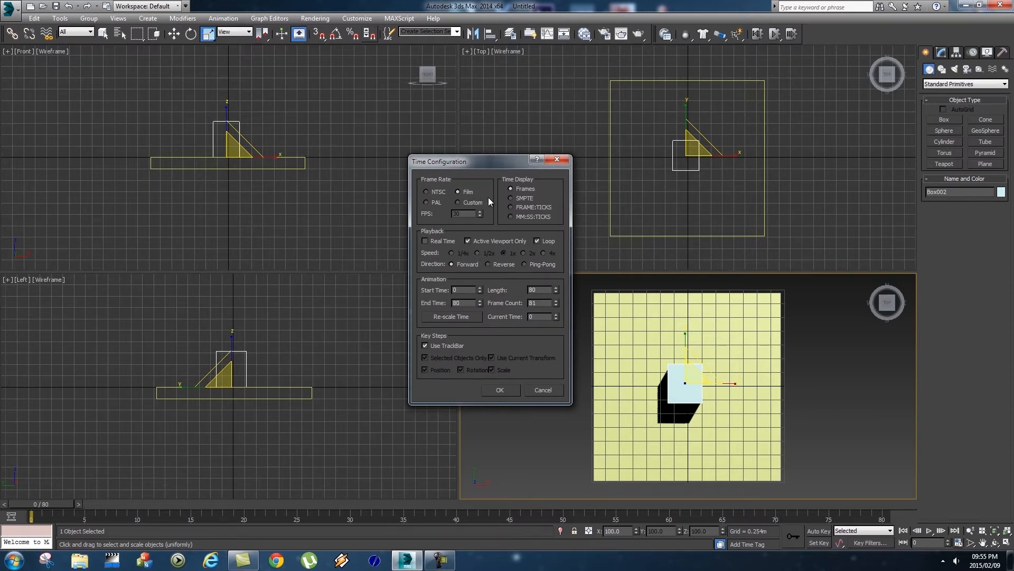
left_click(459, 201)
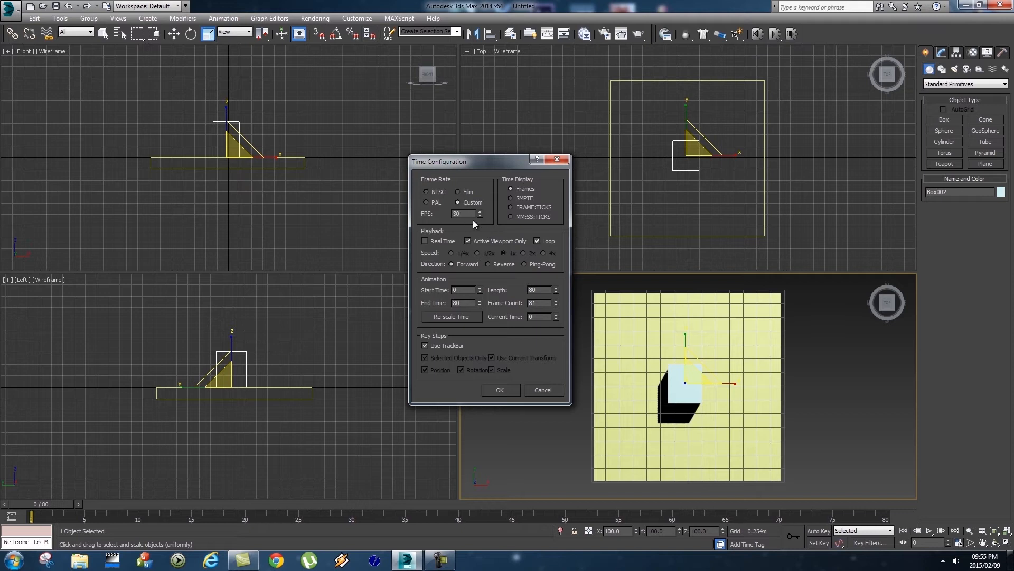
left_click(426, 191)
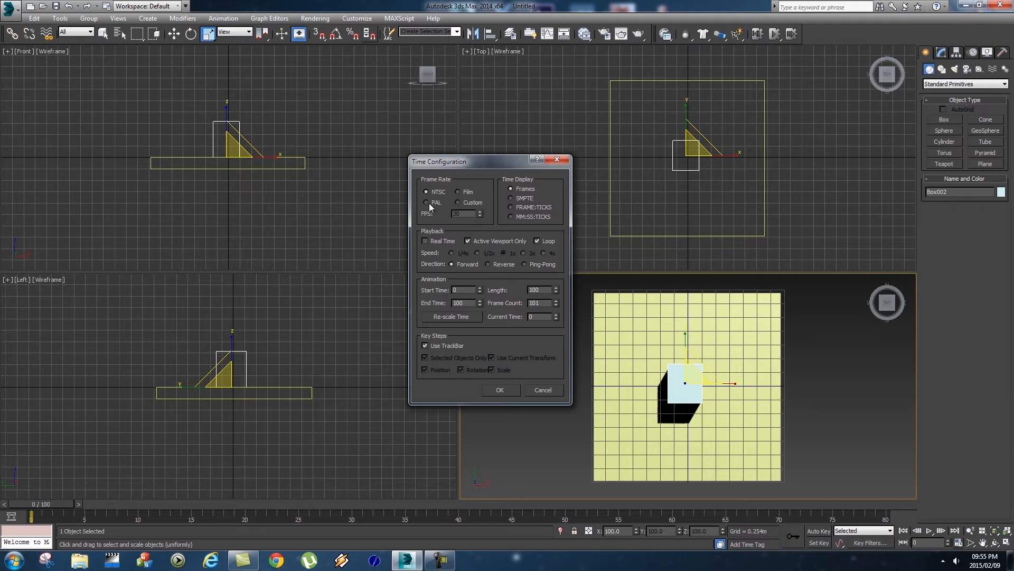
left_click(425, 202)
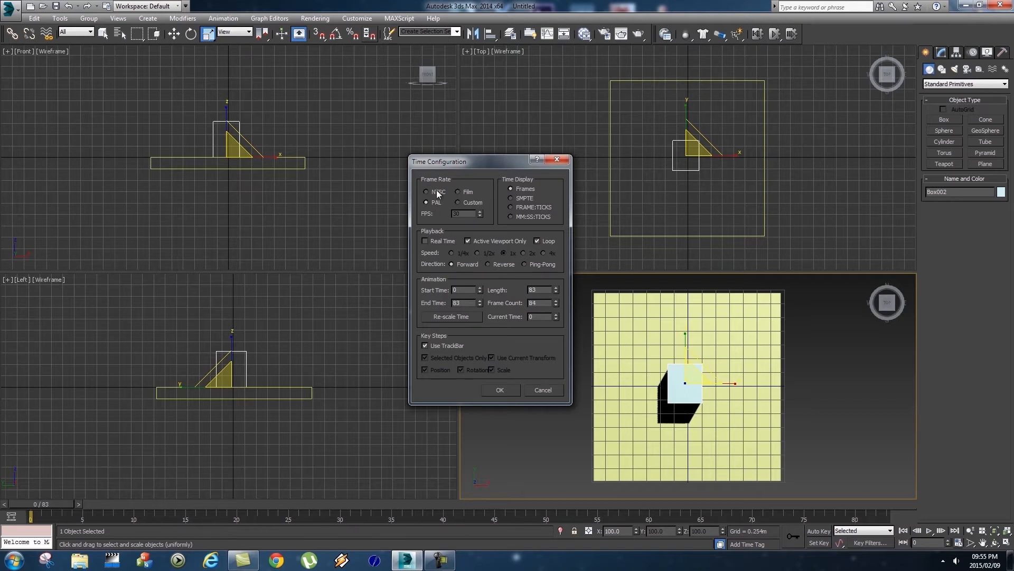
Select the blue box, scrub the time slider, and confirm Animation Length 500.
left_click(499, 390)
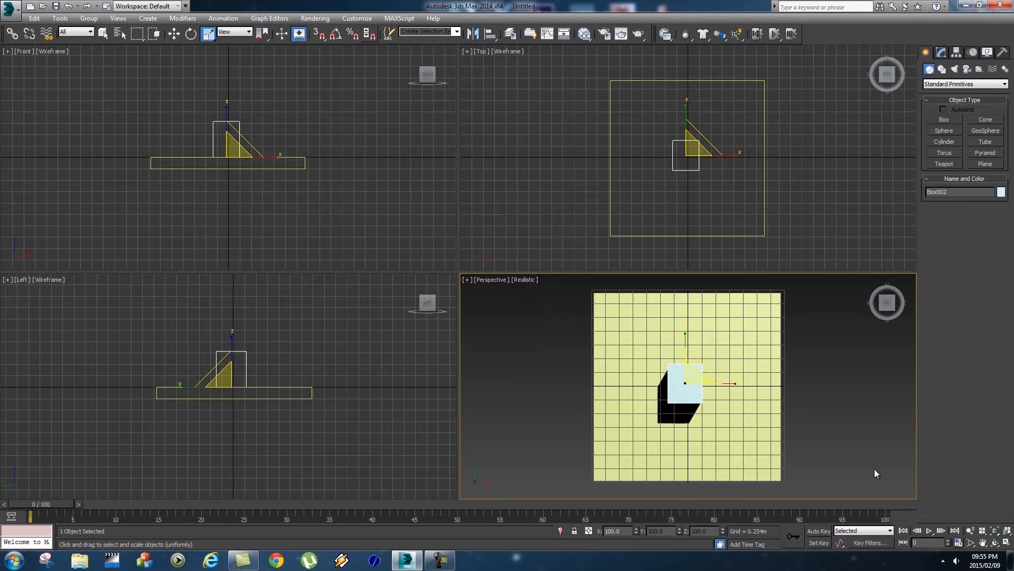
left_click_drag(29, 516, 74, 516)
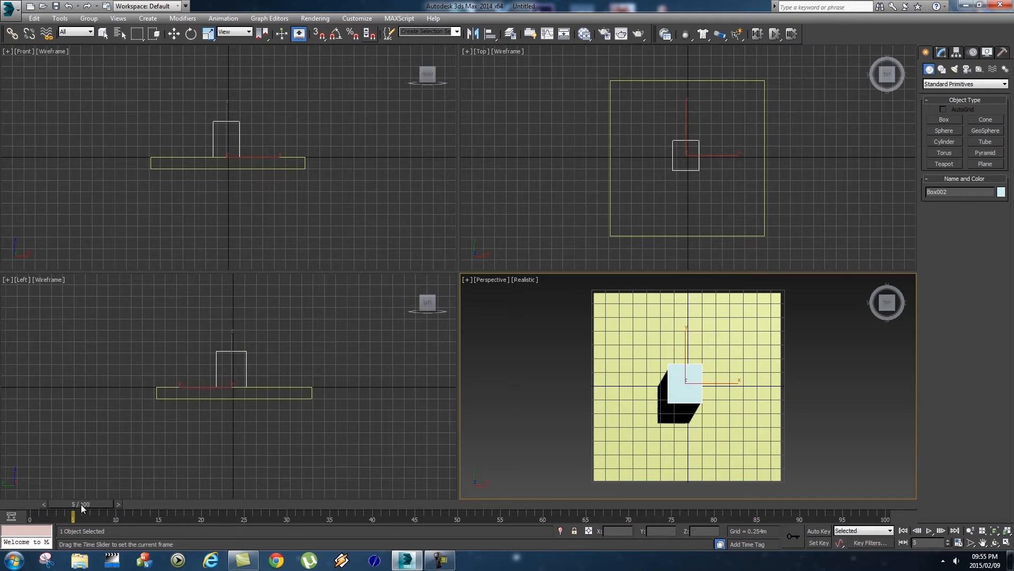
left_click_drag(73, 514, 526, 514)
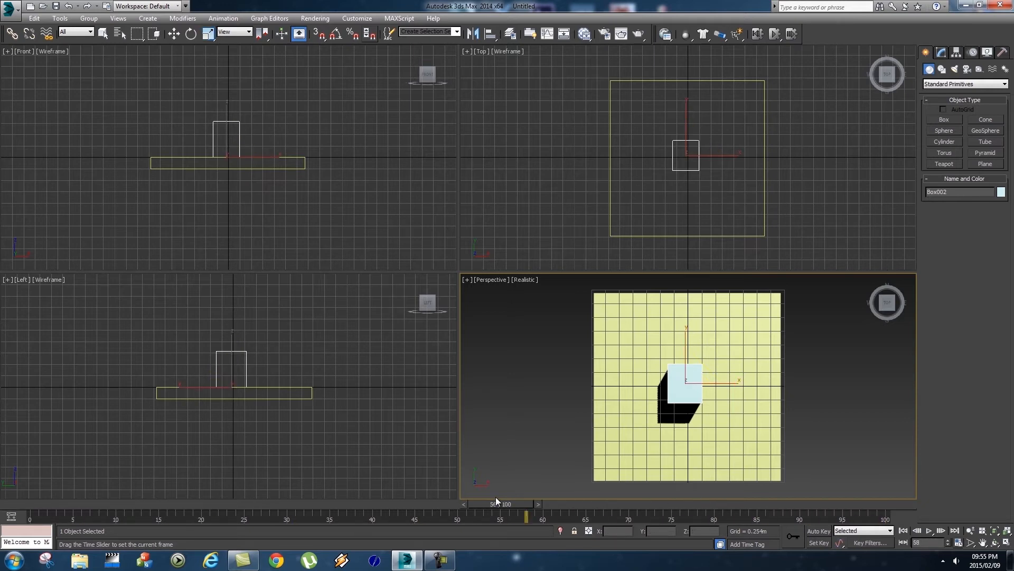
left_click_drag(525, 519, 585, 518)
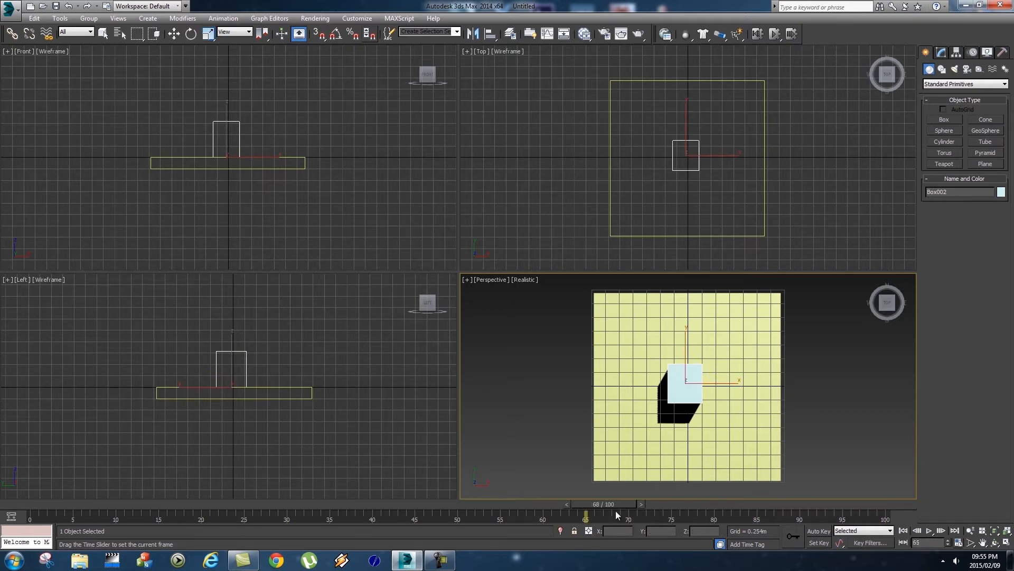
left_click_drag(585, 516, 902, 515)
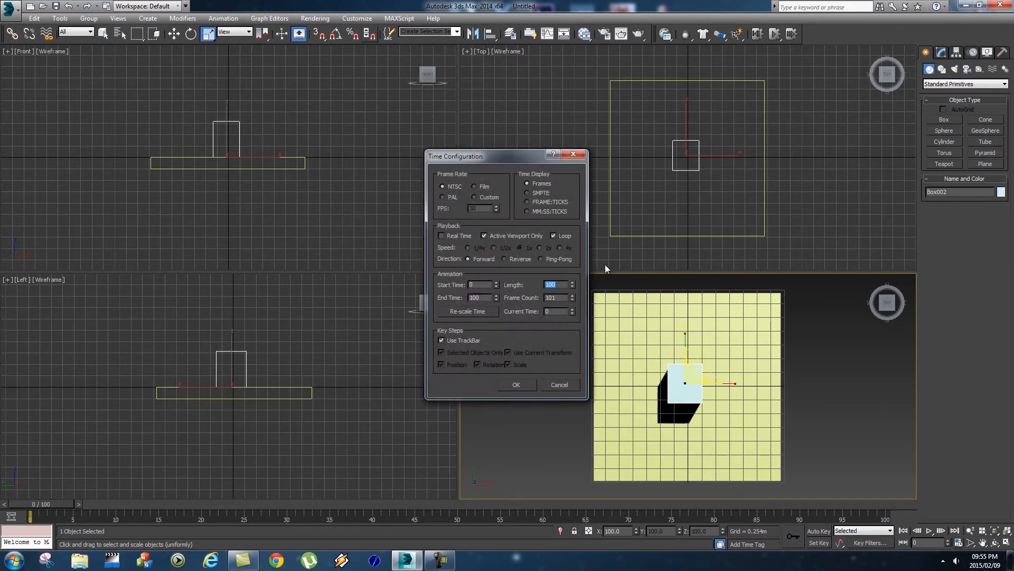
type("500")
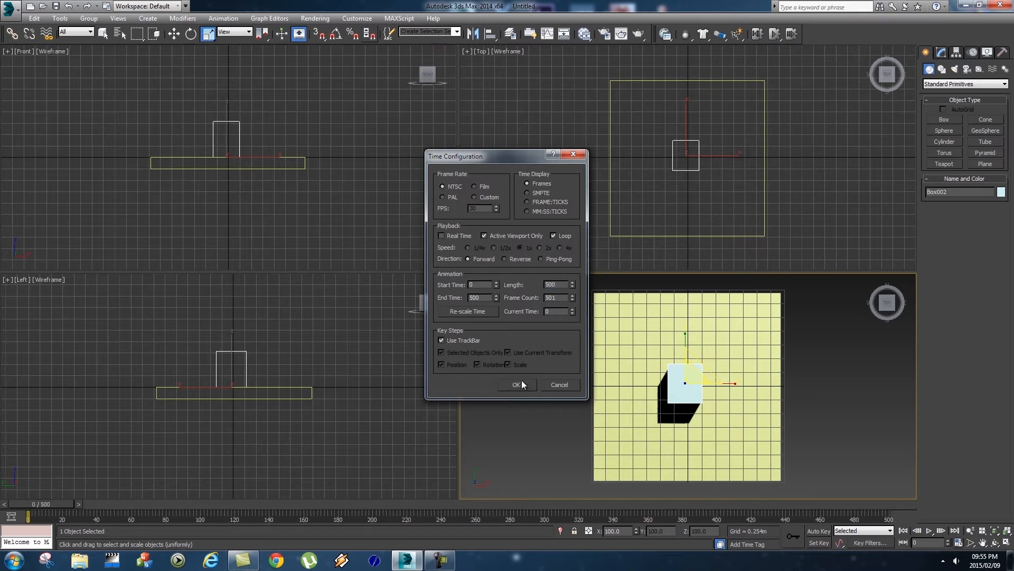
left_click(516, 384)
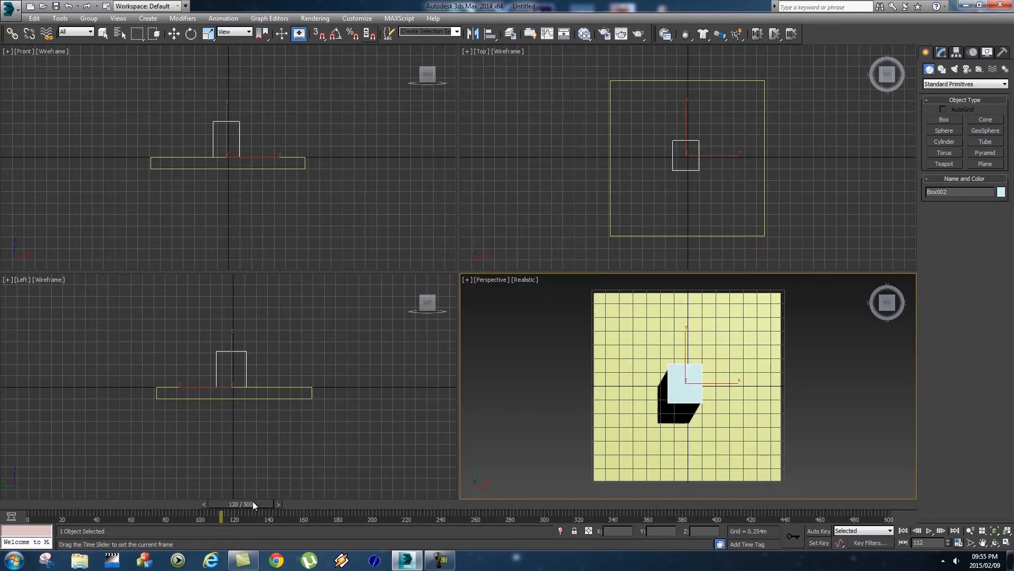
Scrub the 500-frame timeline, maximize Perspective, and pan and orbit around the box.
left_click_drag(221, 514, 820, 514)
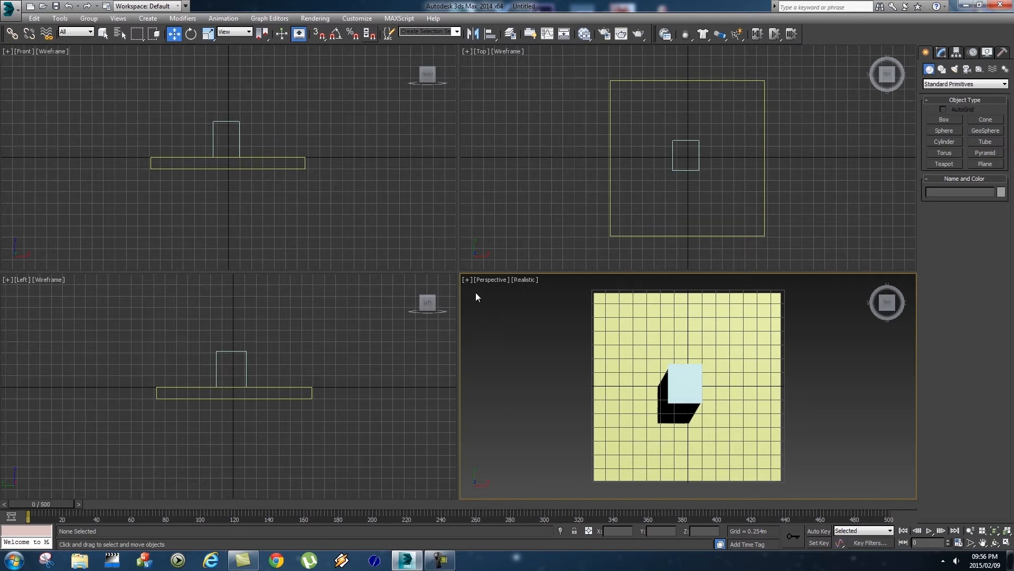
mouse_move(538, 380)
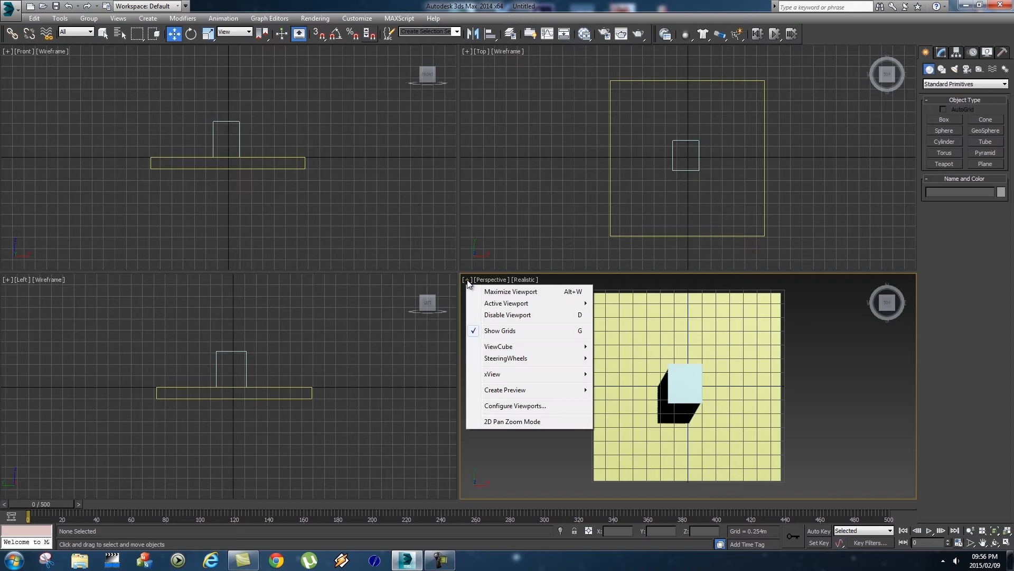
left_click(510, 291)
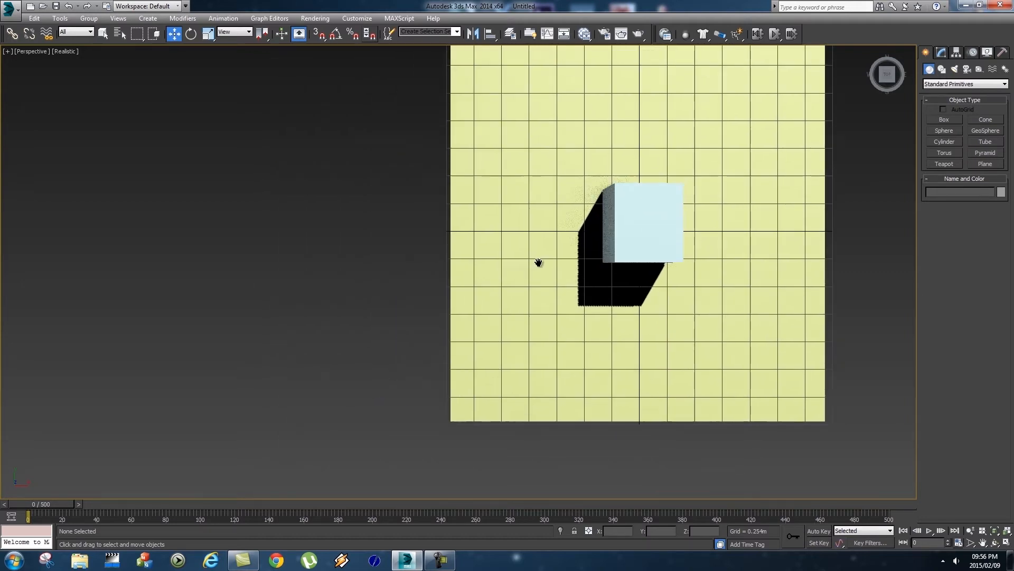
left_click_drag(539, 263, 190, 296)
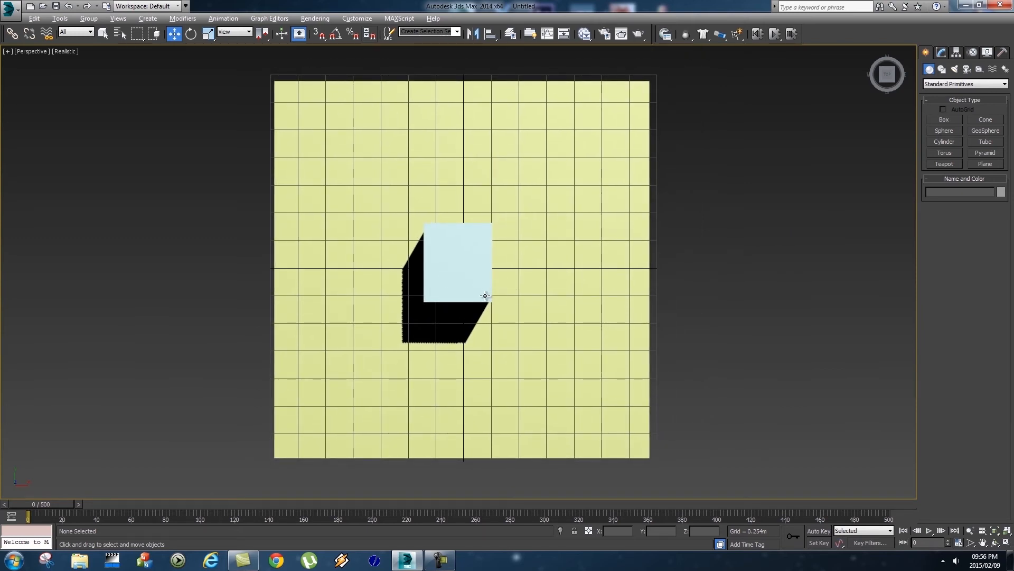
left_click_drag(485, 296, 373, 204)
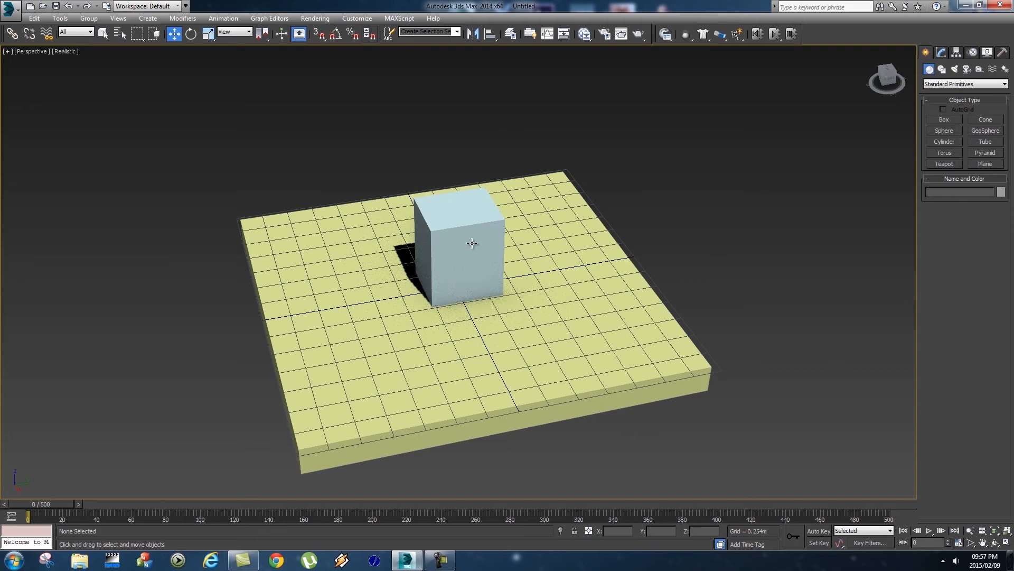
Select the boxes, orbit the view, and place tall Box003 at the plane's corner.
left_click(459, 259)
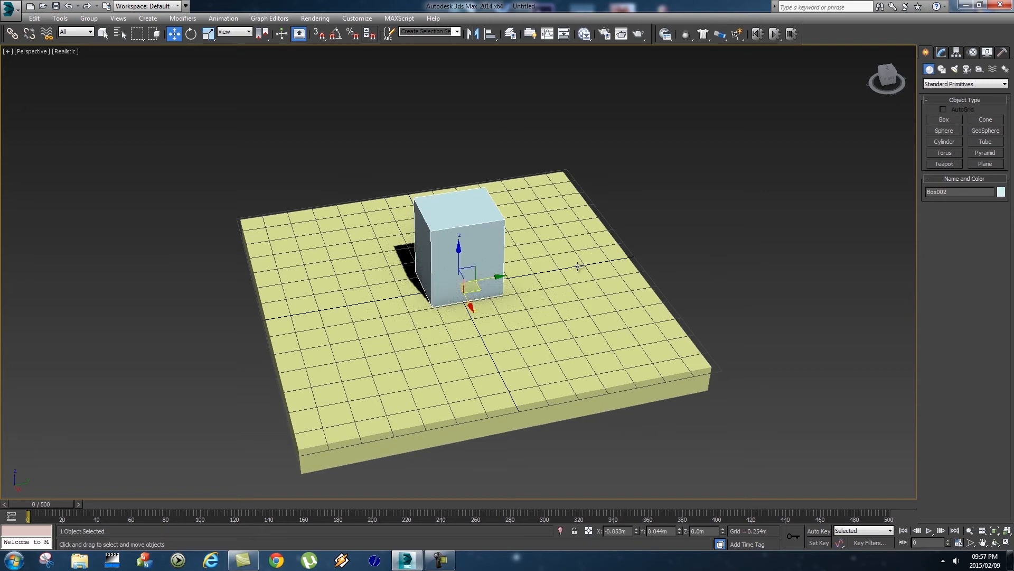
left_click_drag(579, 265, 479, 282)
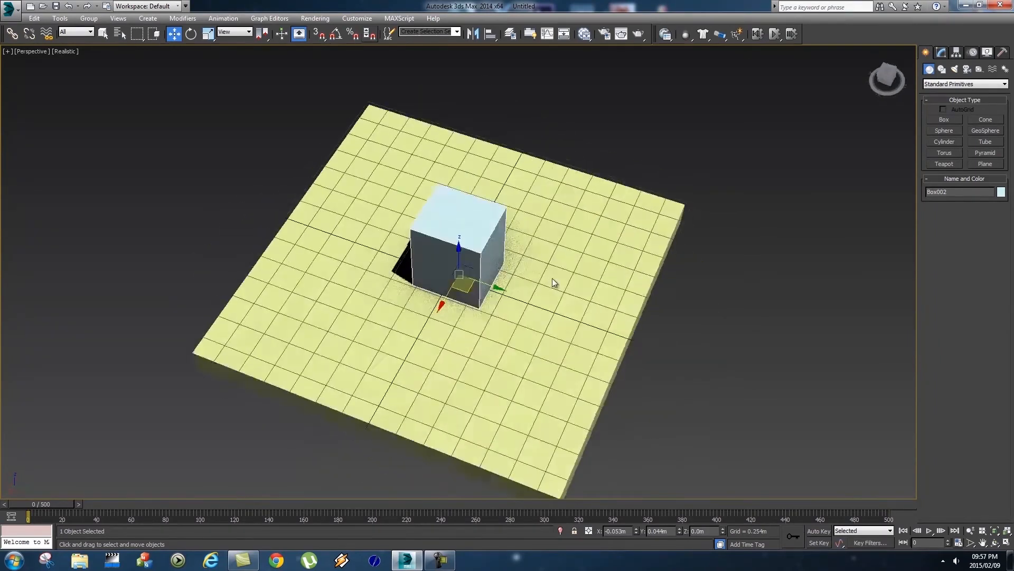
left_click(943, 121)
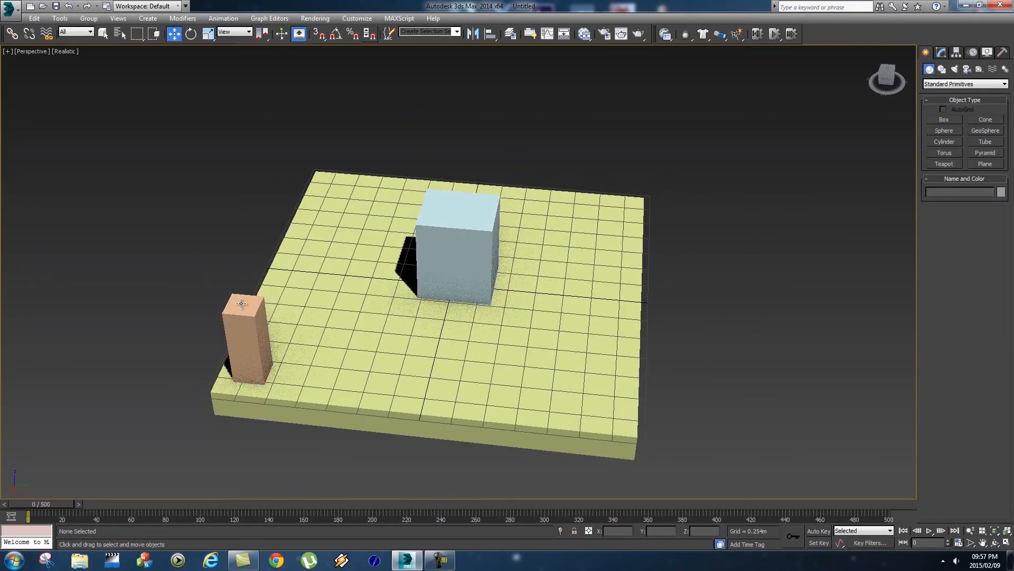
left_click(246, 336)
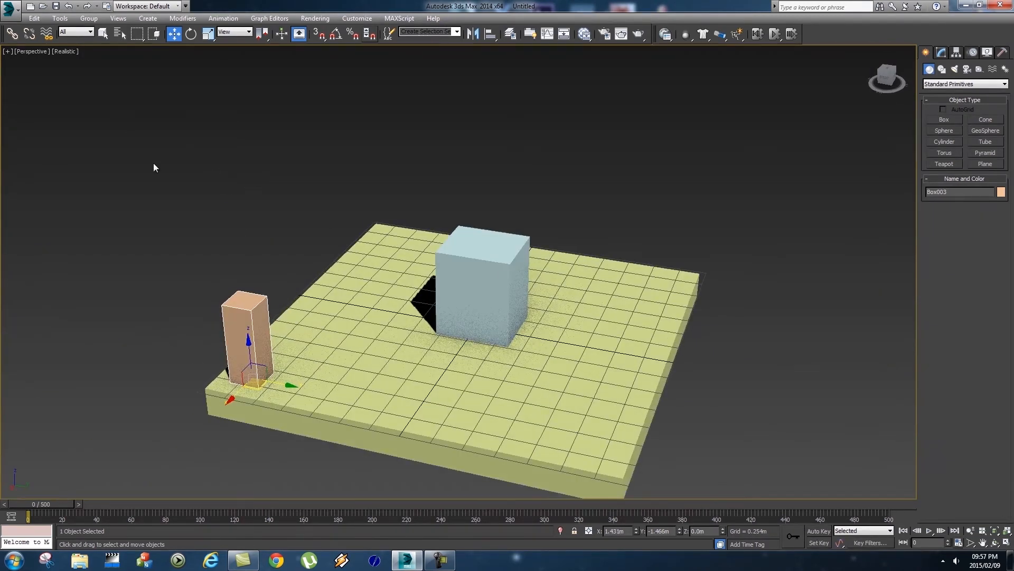
left_click_drag(154, 167, 772, 446)
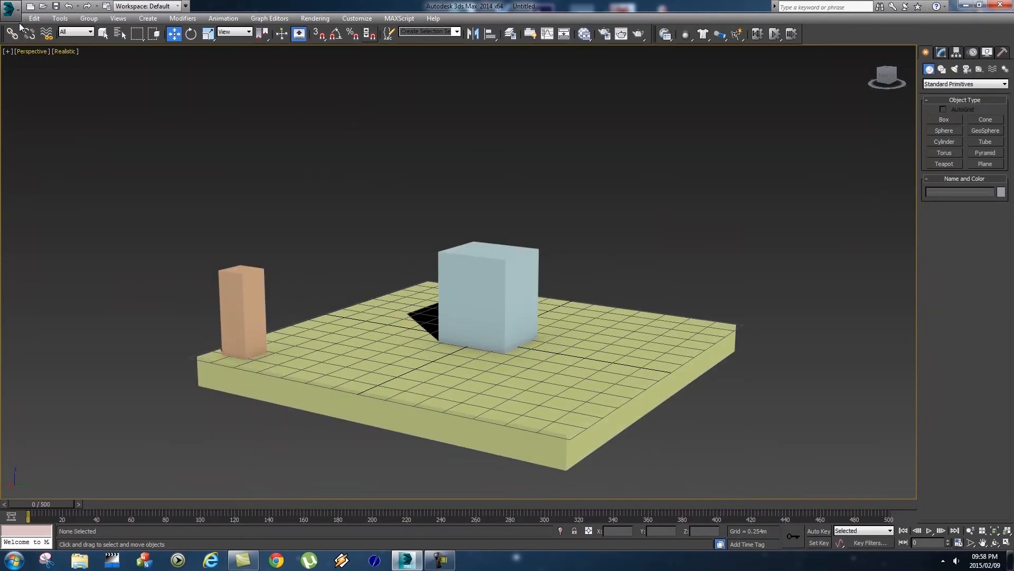
Start a different scene from the Application menu, choosing Don't Save for the current one.
left_click(10, 7)
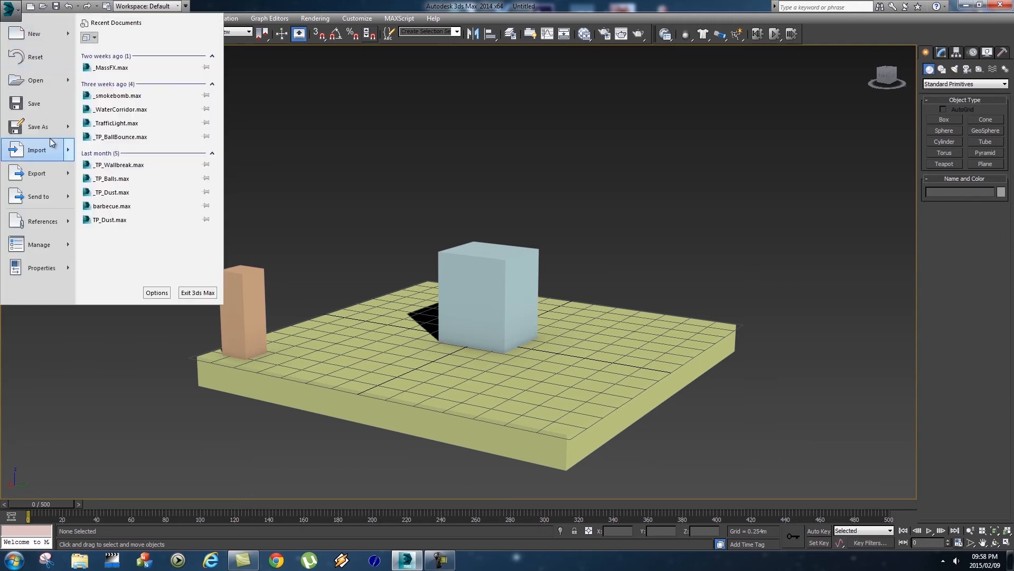
mouse_move(37, 173)
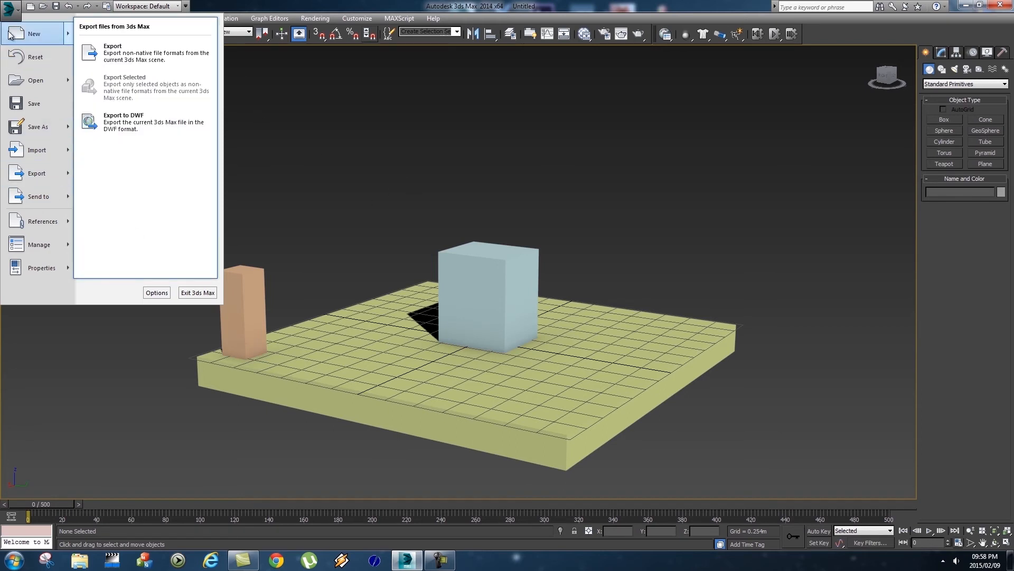
left_click(197, 292)
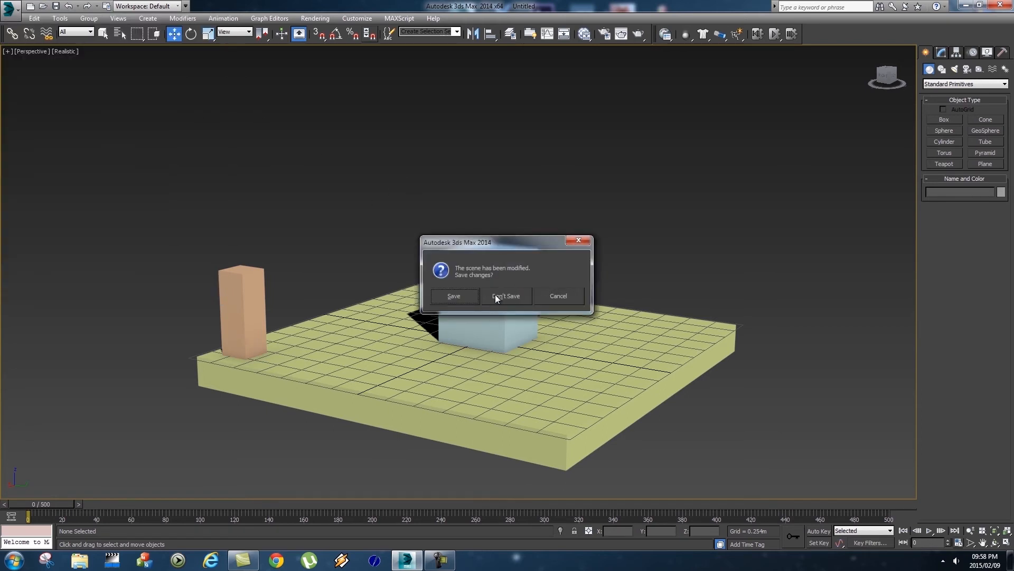
left_click(506, 296)
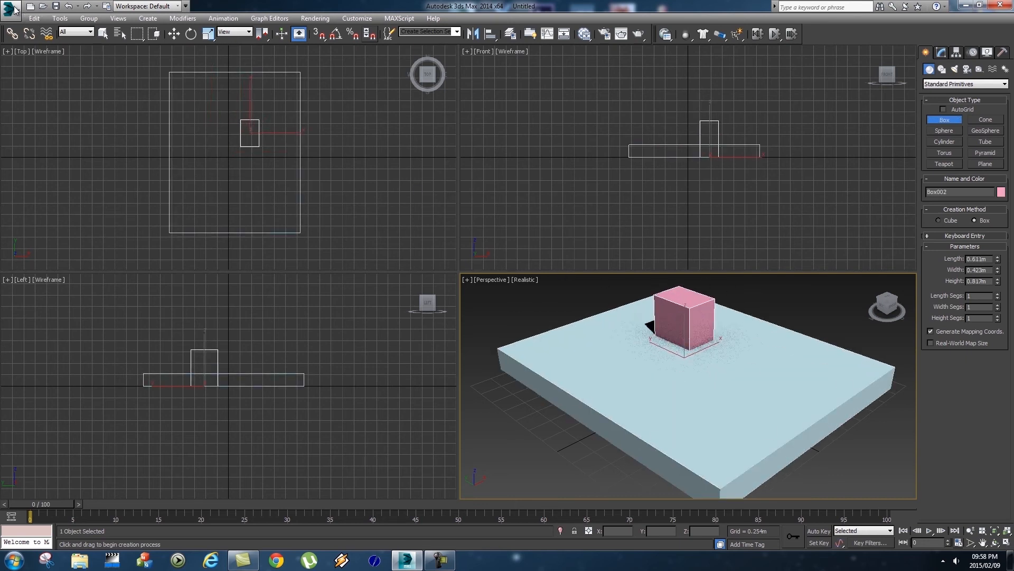
Use Save As from the Application menu to save the scene as _TestScene.
left_click(11, 12)
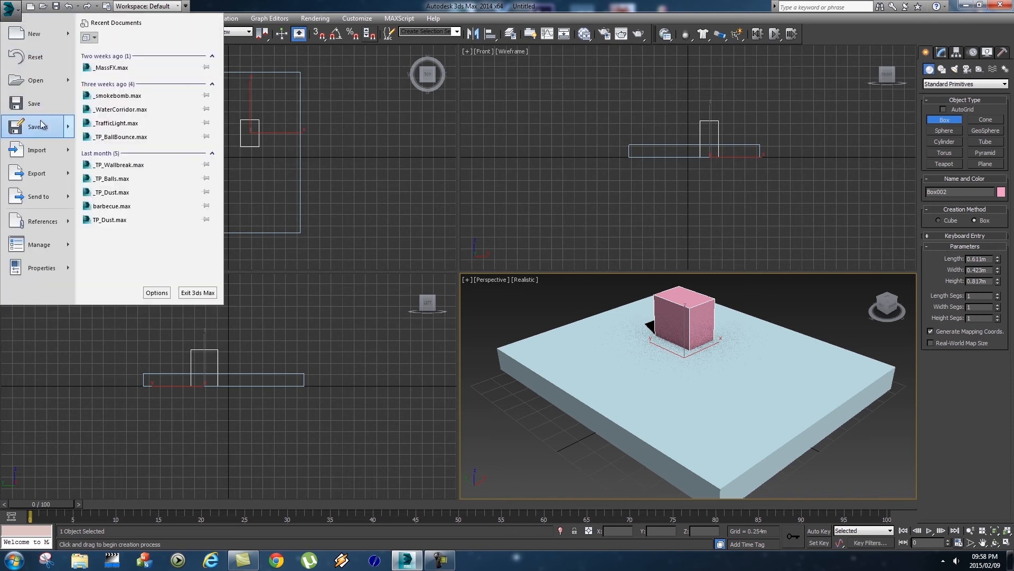
left_click(33, 126)
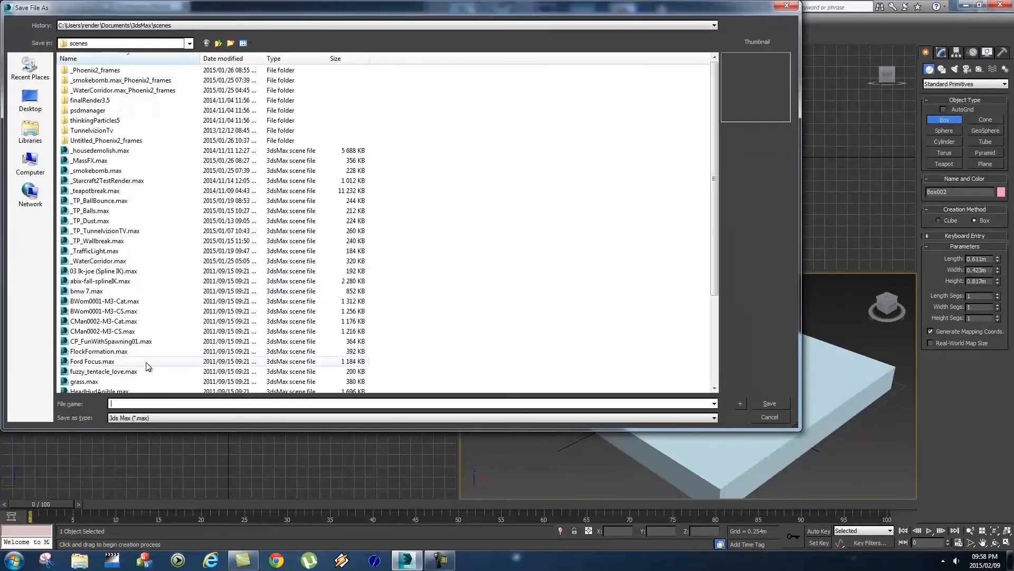
type("_Test")
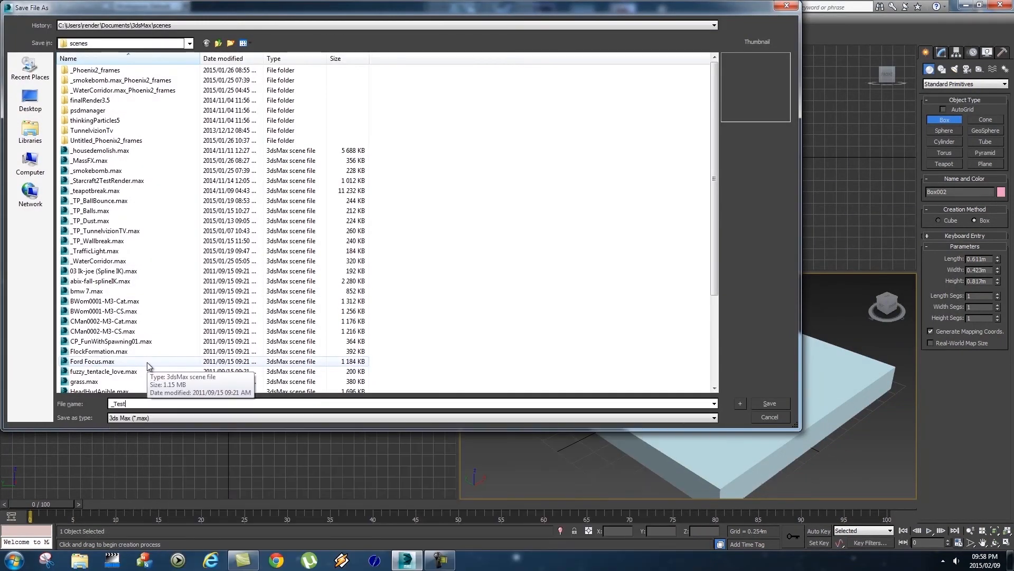
type("Scene")
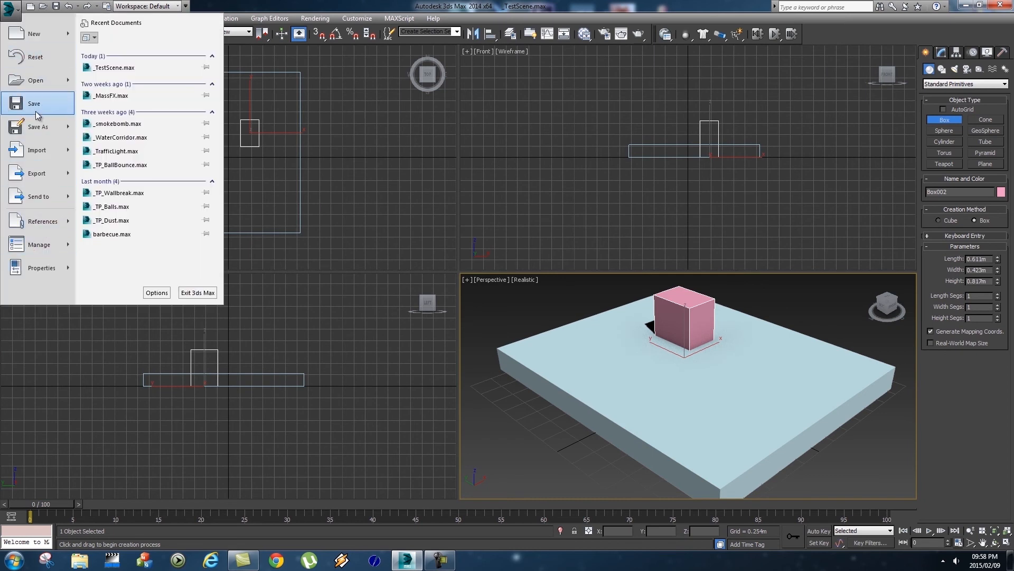
mouse_move(80, 198)
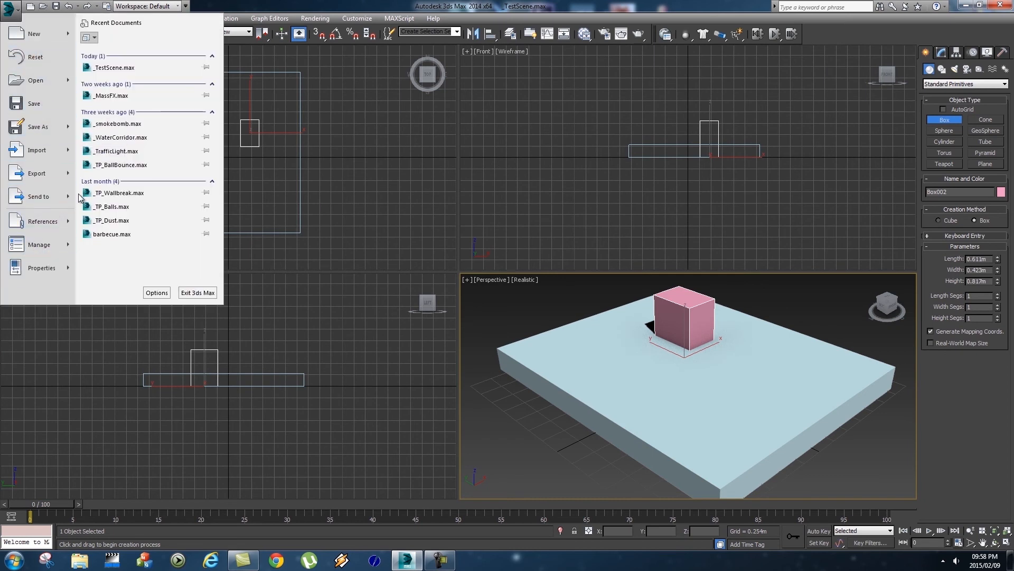
mouse_move(497, 305)
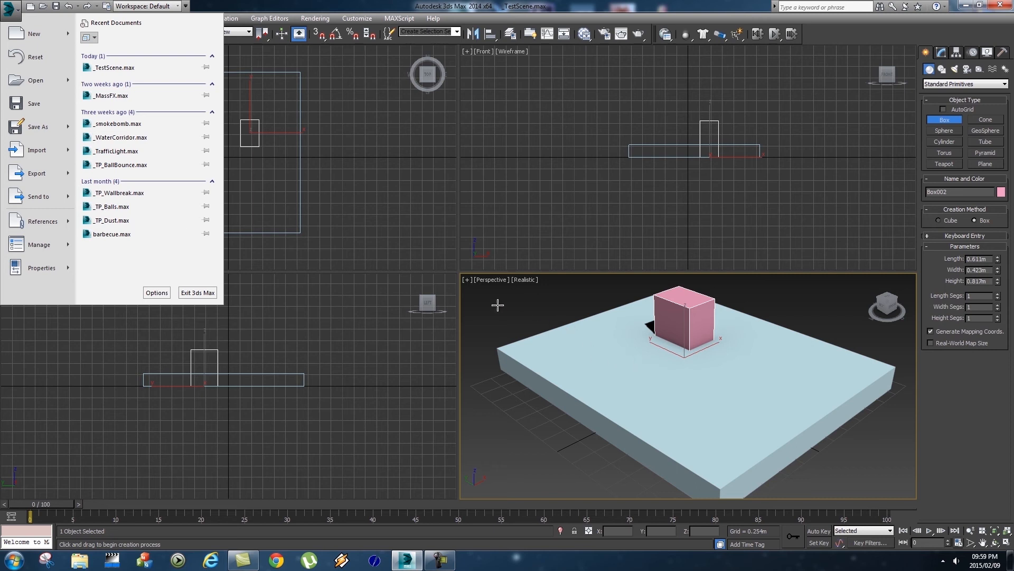
Close the Application menu and maximize the Perspective viewport with Alt+W.
left_click(11, 6)
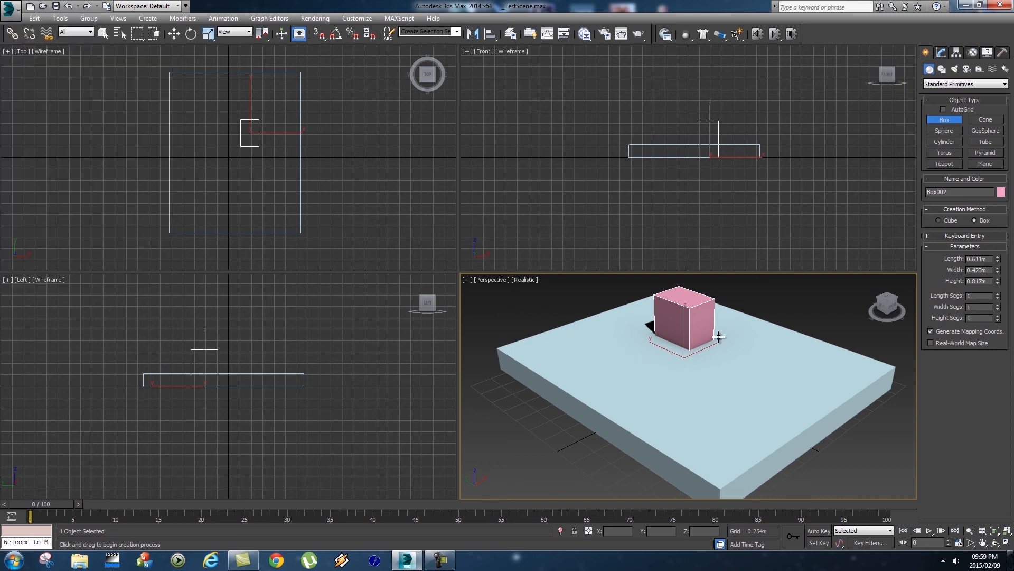
mouse_move(605, 310)
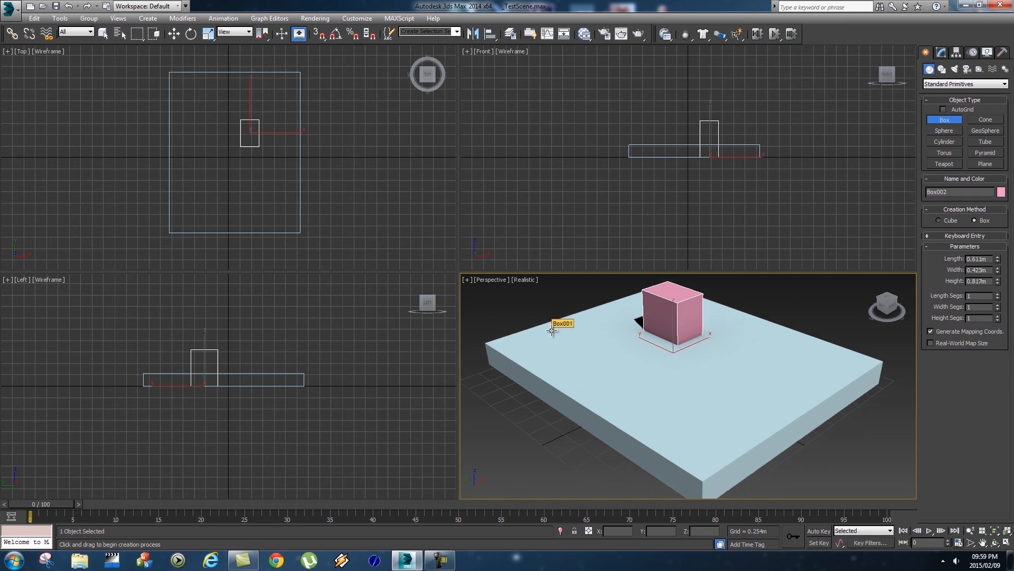
mouse_move(576, 368)
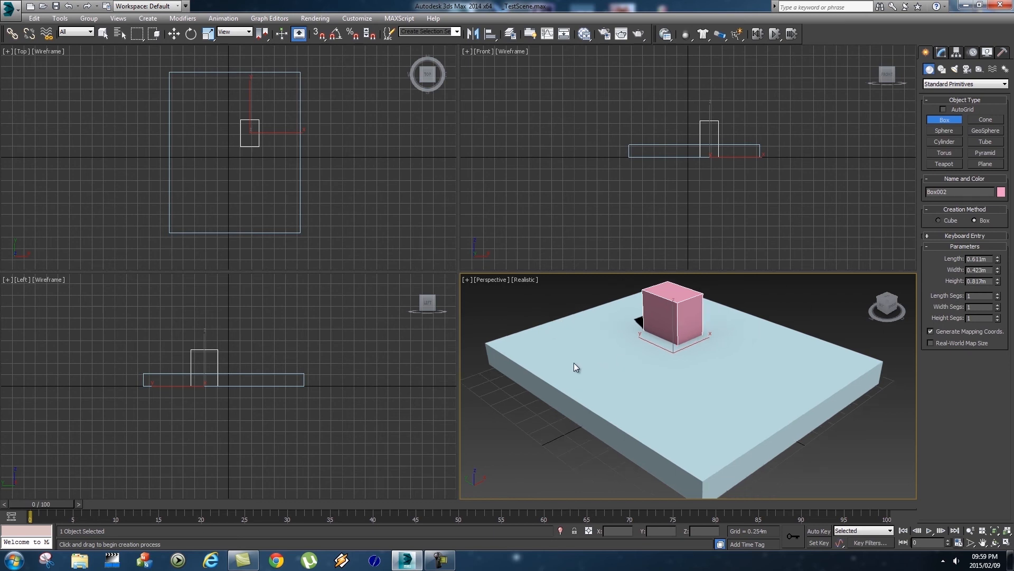
key("alt+w")
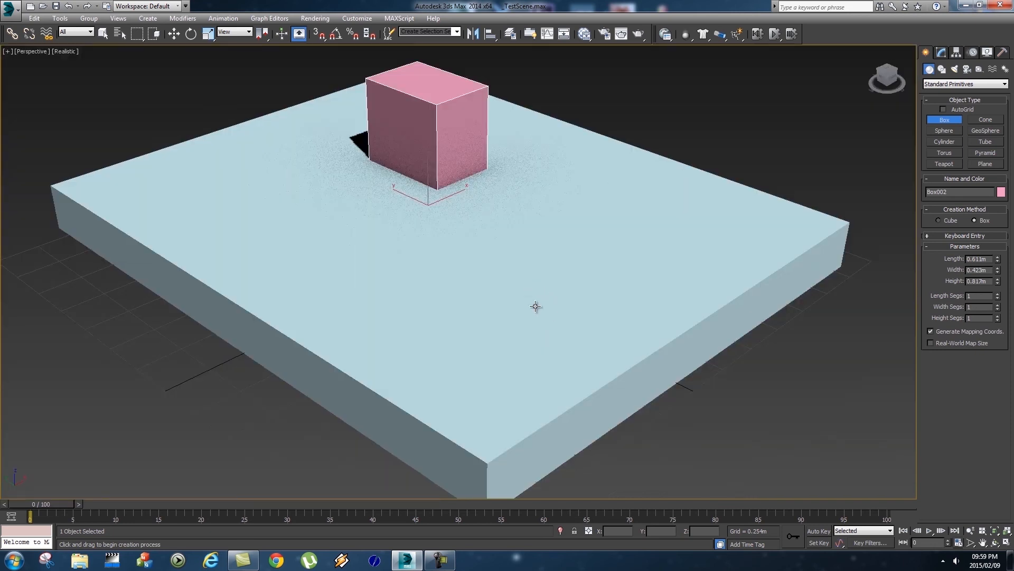